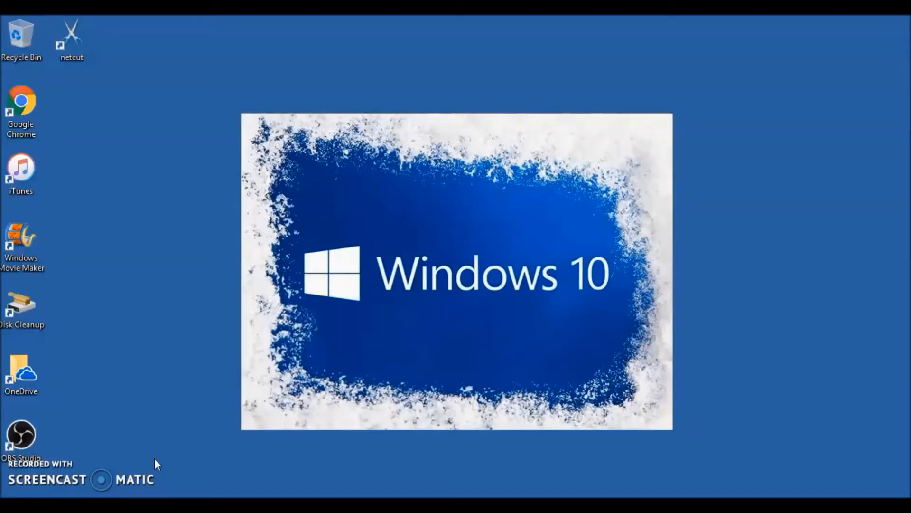
- Bring up the Windows Settings home page and browse its setting categories
left_click(548, 500)
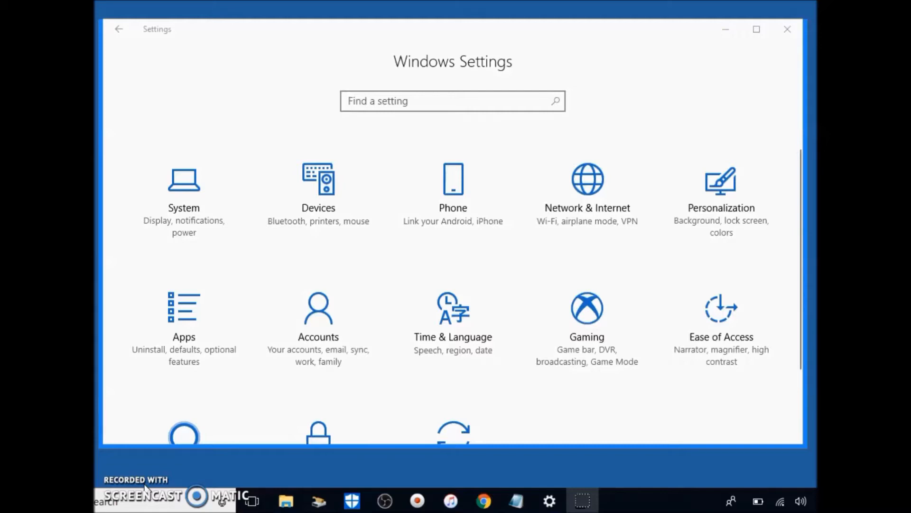
scroll("down", 3)
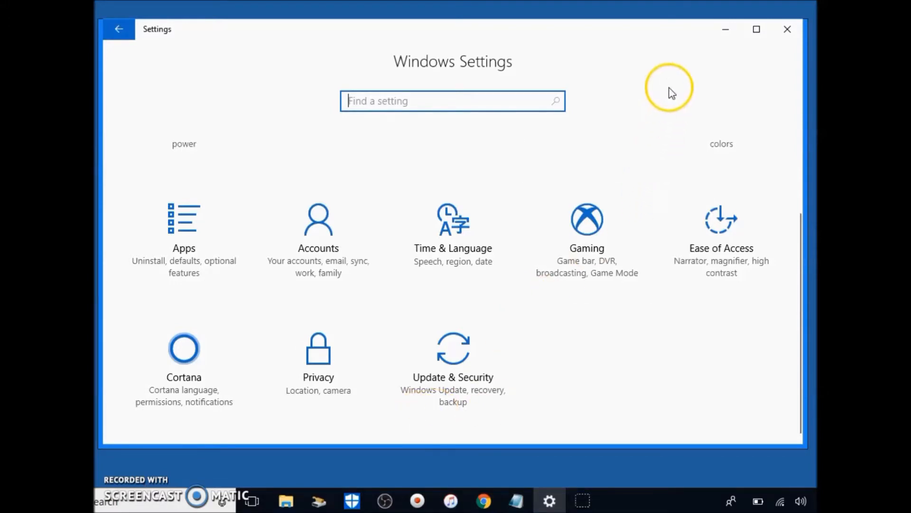
mouse_move(788, 30)
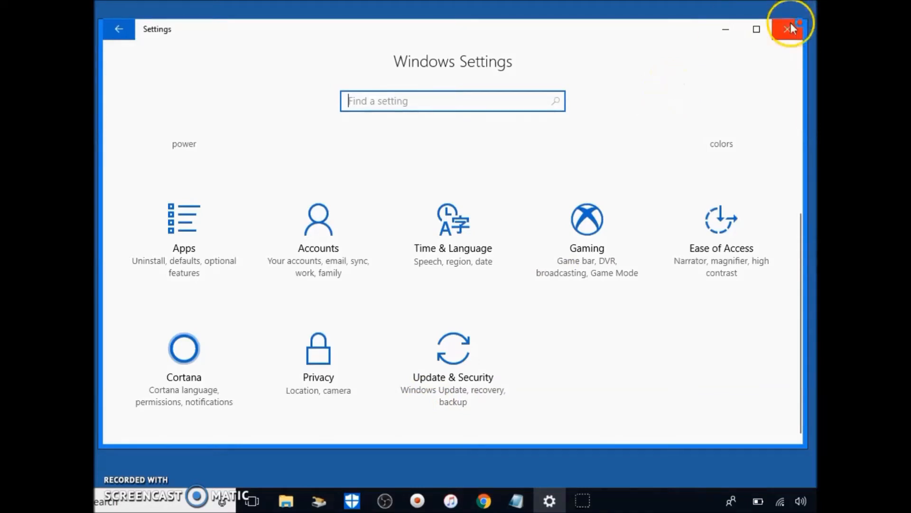
- Close Settings and choose Selective startup on msconfig's General page
left_click(789, 29)
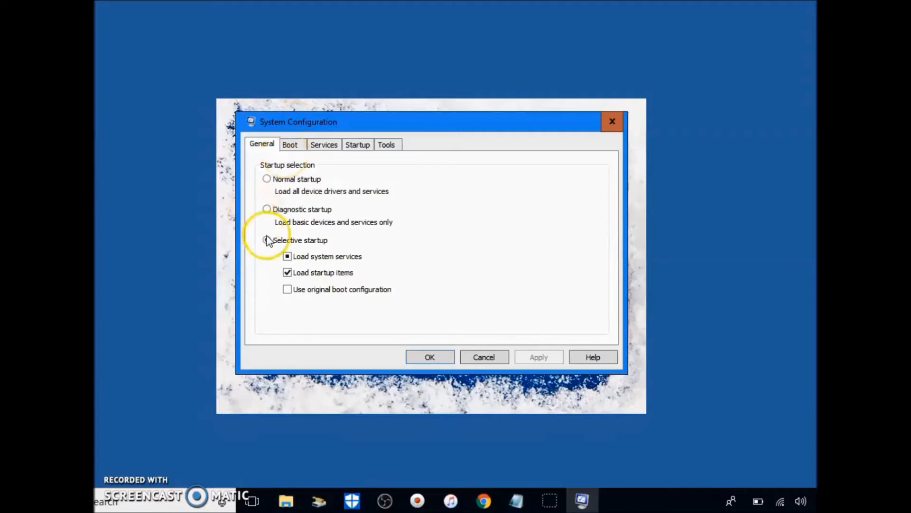
left_click(266, 239)
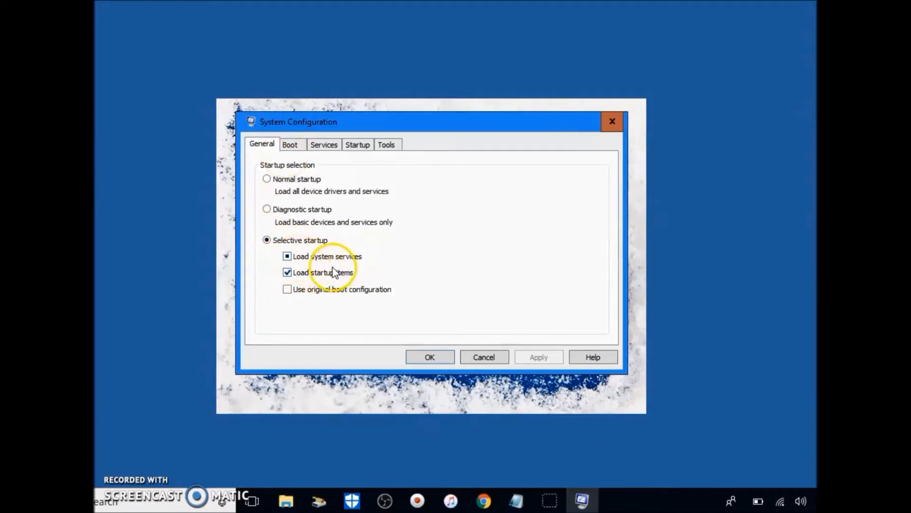
mouse_move(342, 274)
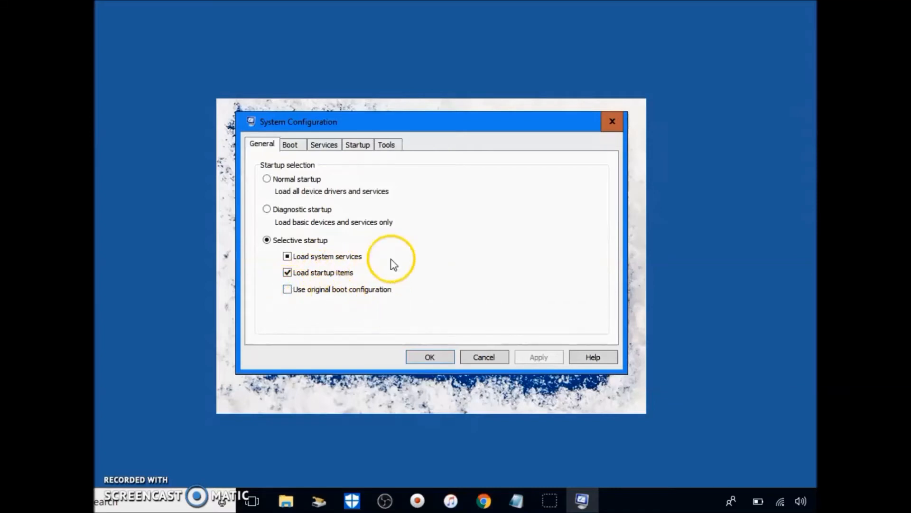
- Set the advanced boot options to use 2 processors and confirm
left_click(290, 144)
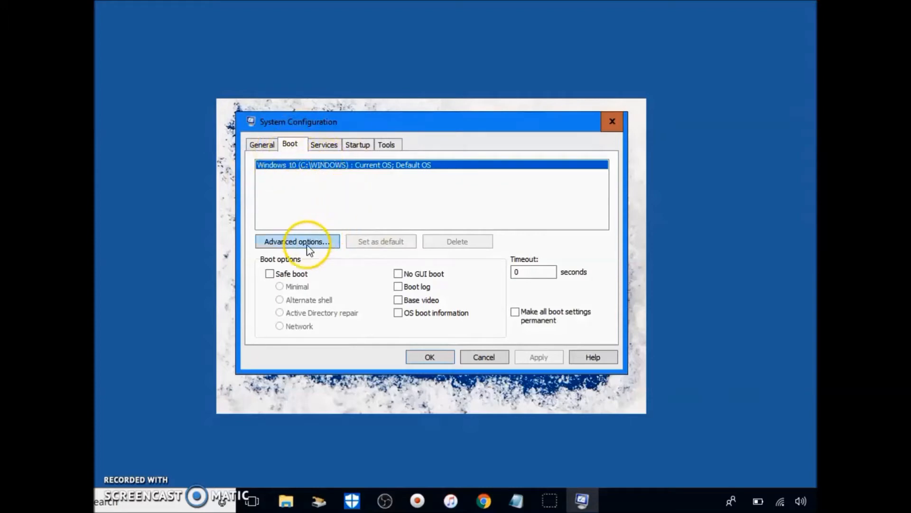
left_click(296, 241)
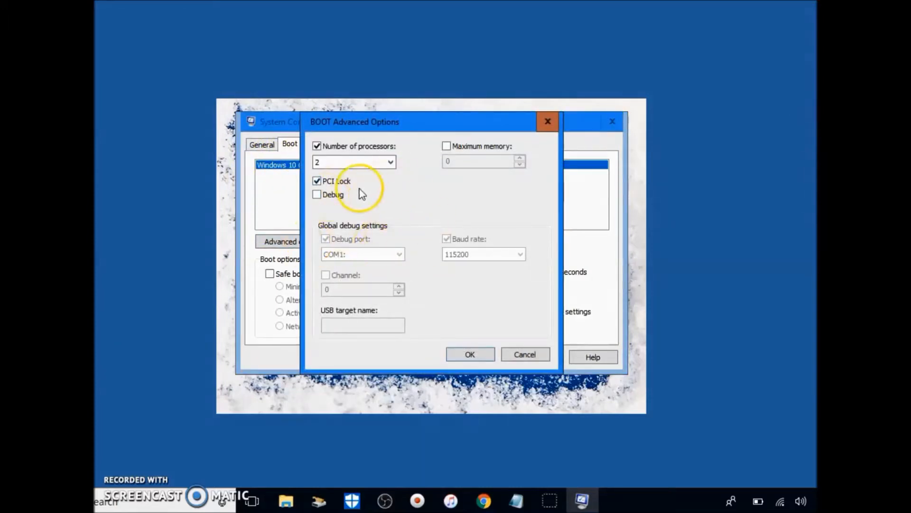
mouse_move(354, 148)
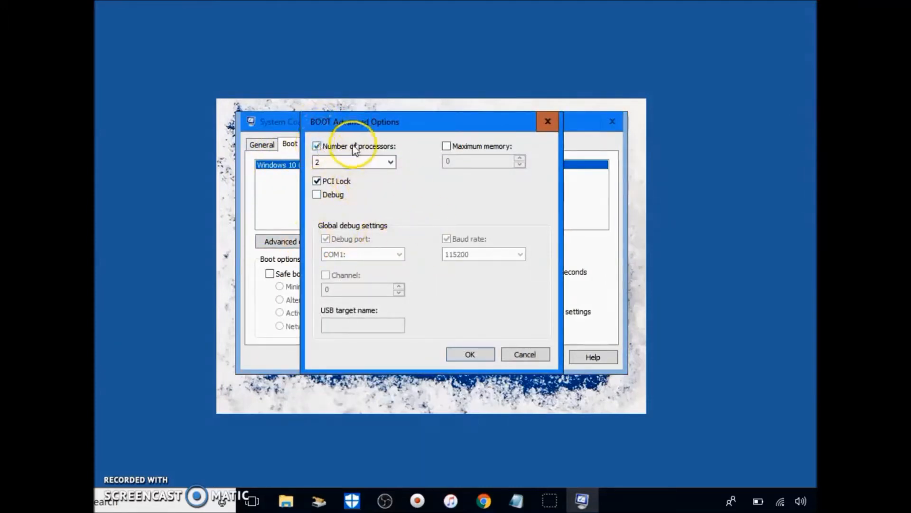
left_click(390, 161)
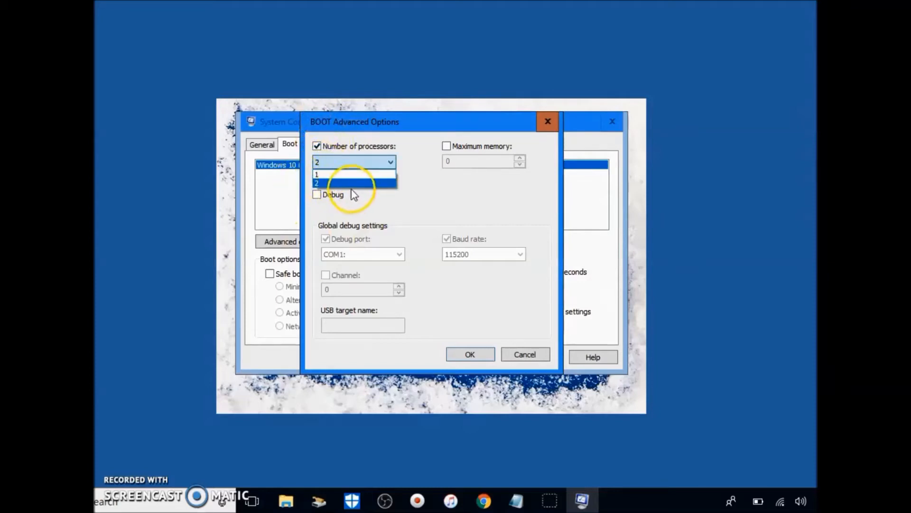
left_click(317, 180)
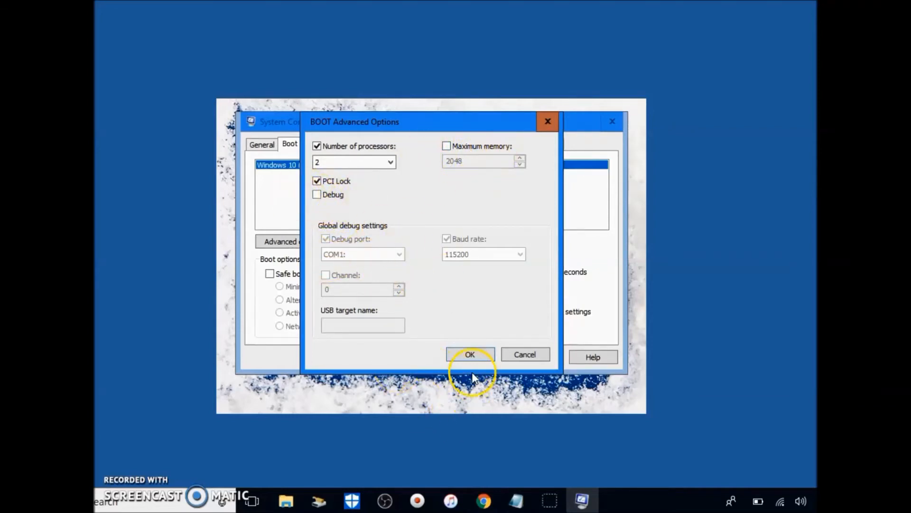
left_click(469, 354)
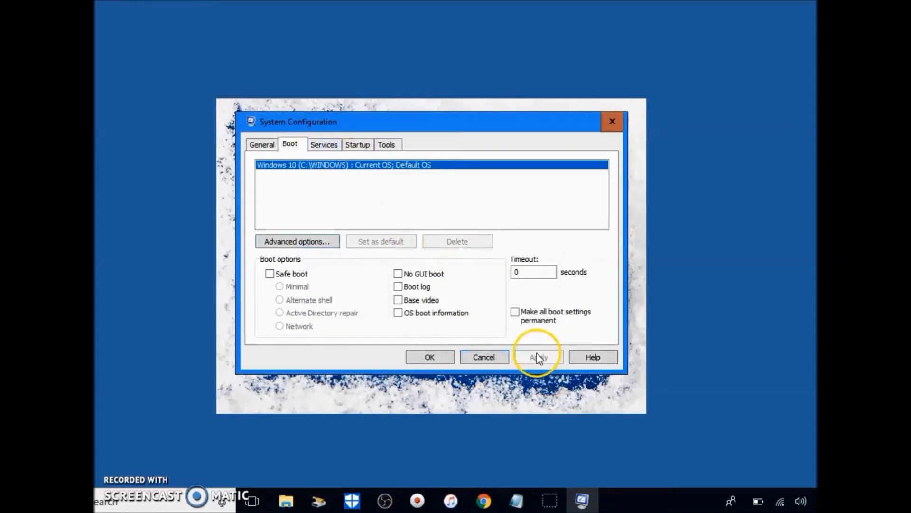
mouse_move(433, 260)
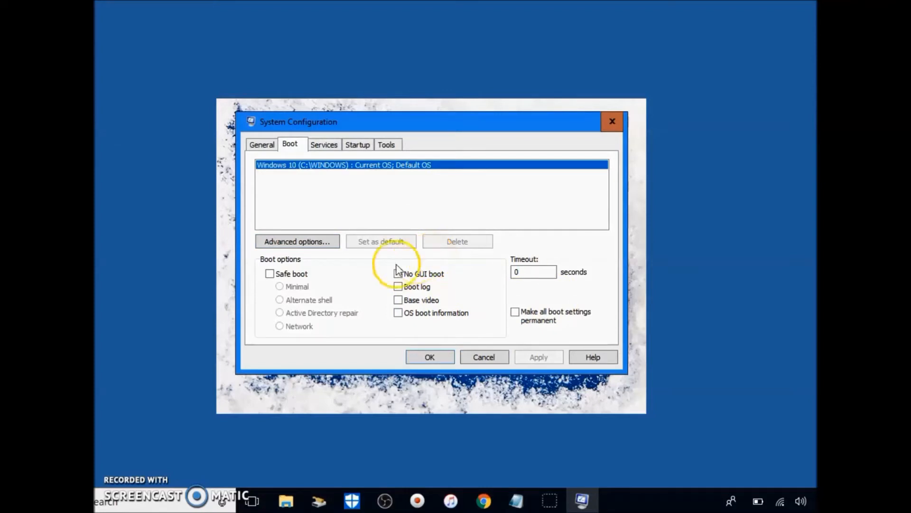
- Review the services list, briefly hiding Microsoft services, sorted by manufacturer down to its end
left_click(324, 144)
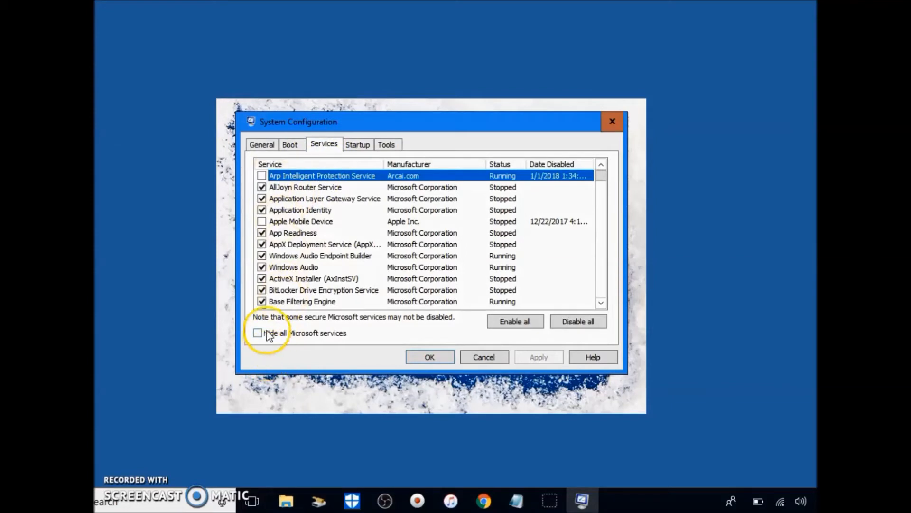
left_click(258, 332)
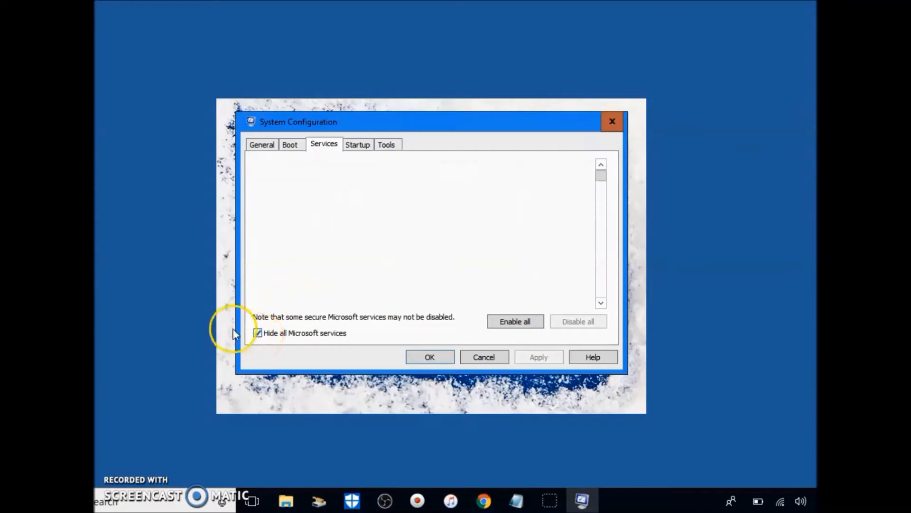
left_click(258, 332)
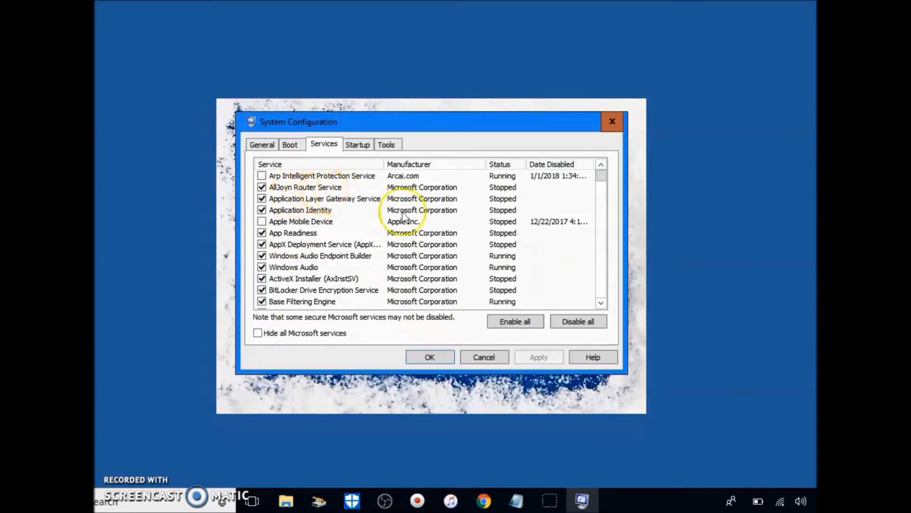
mouse_move(415, 157)
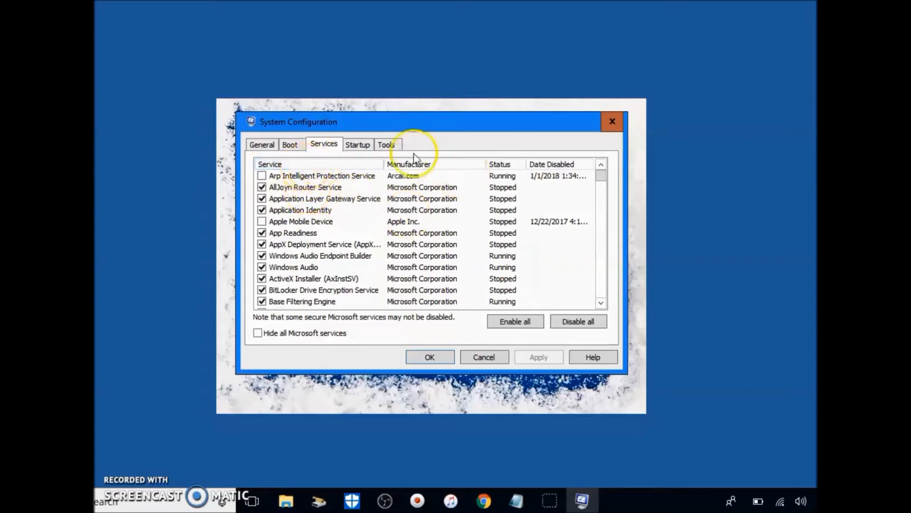
left_click(409, 165)
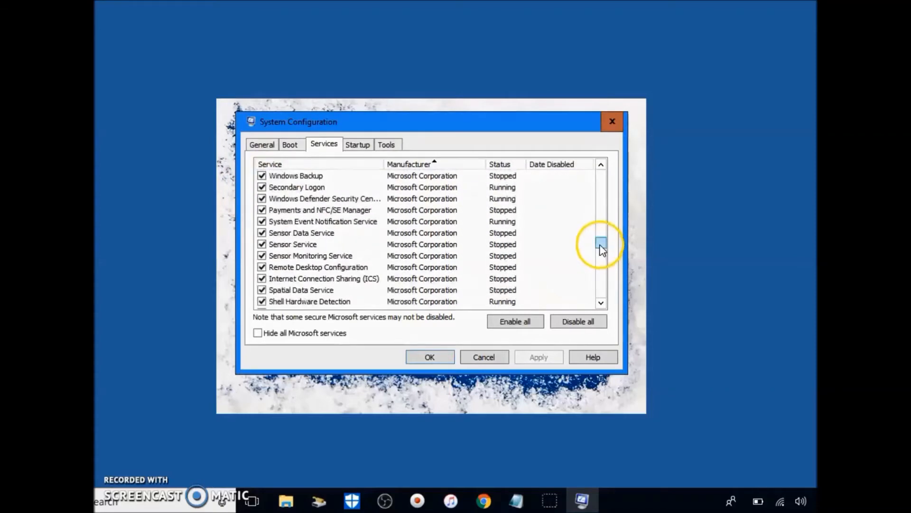
scroll("down", 3)
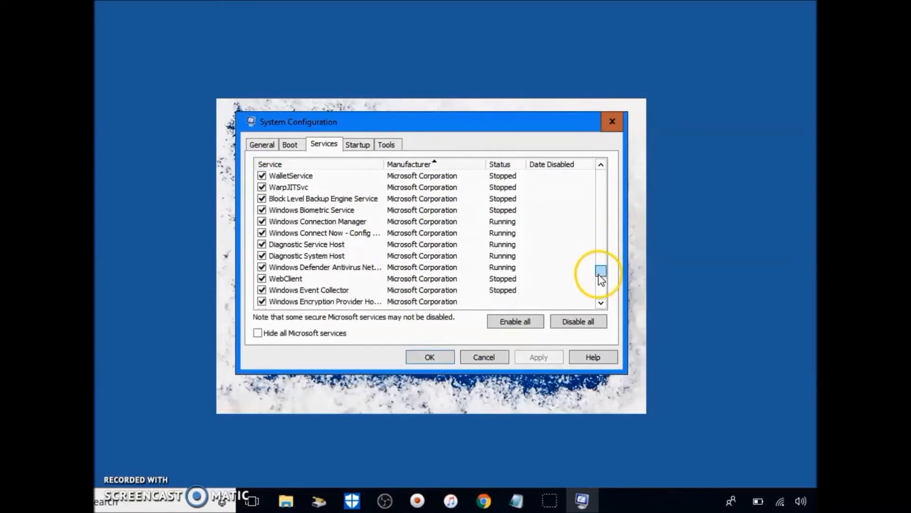
left_click_drag(601, 270, 601, 293)
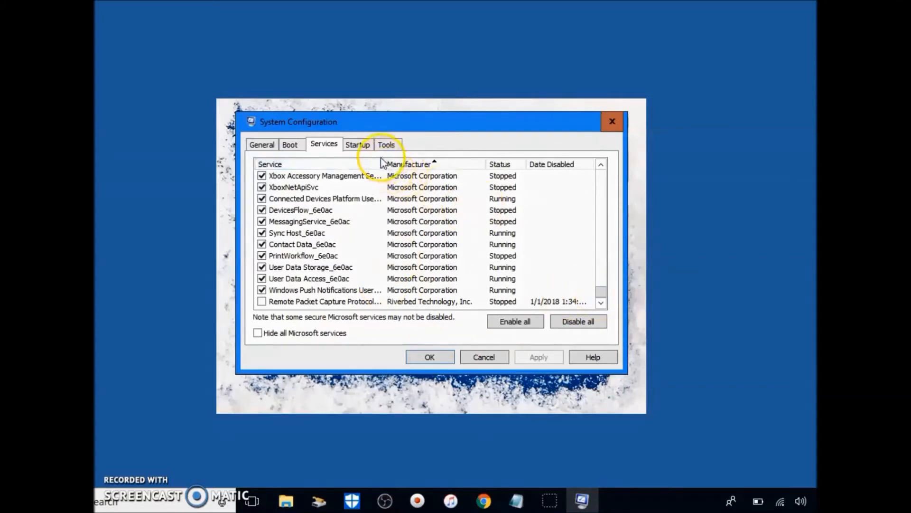
- Launch Task Manager from msconfig's Startup page and view its disabled startup apps
left_click(358, 144)
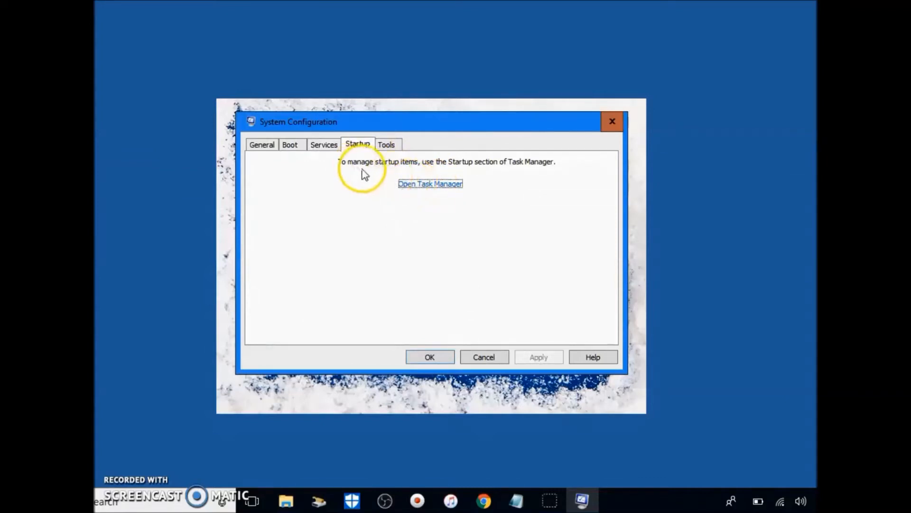
mouse_move(372, 213)
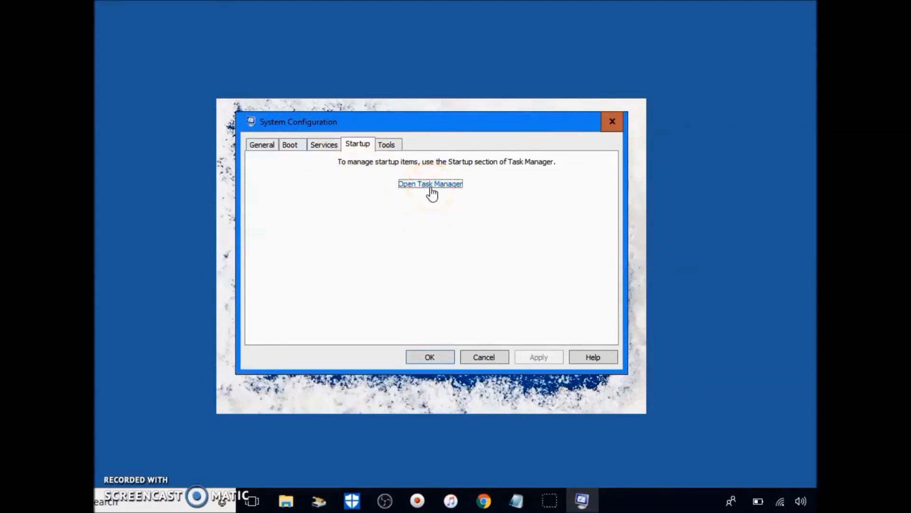
left_click(430, 183)
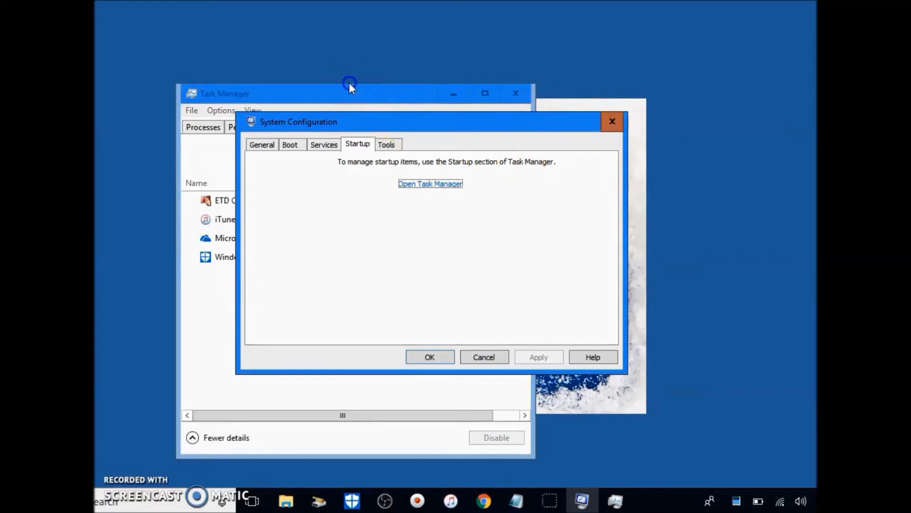
left_click(430, 183)
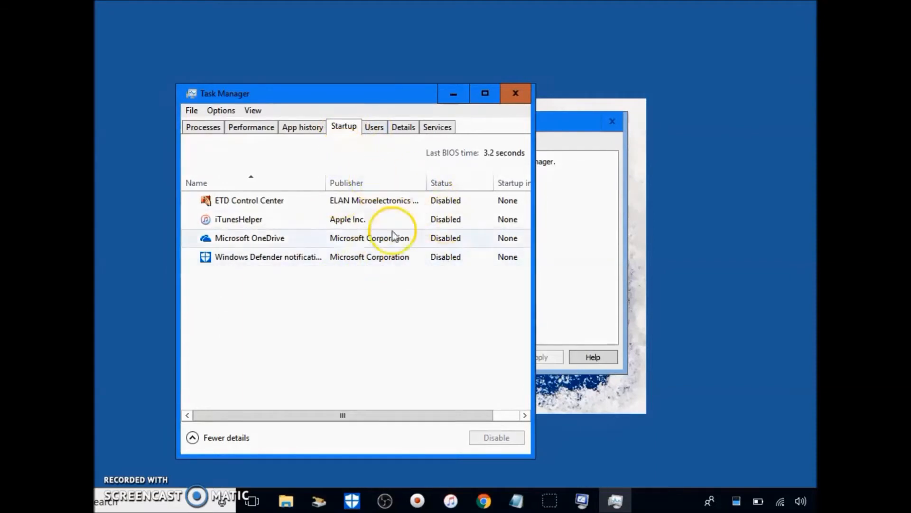
mouse_move(403, 172)
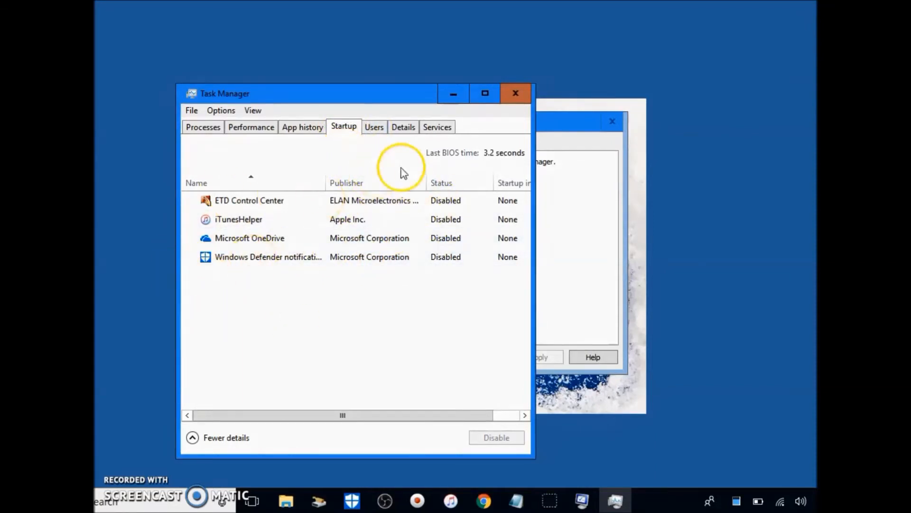
left_click(248, 201)
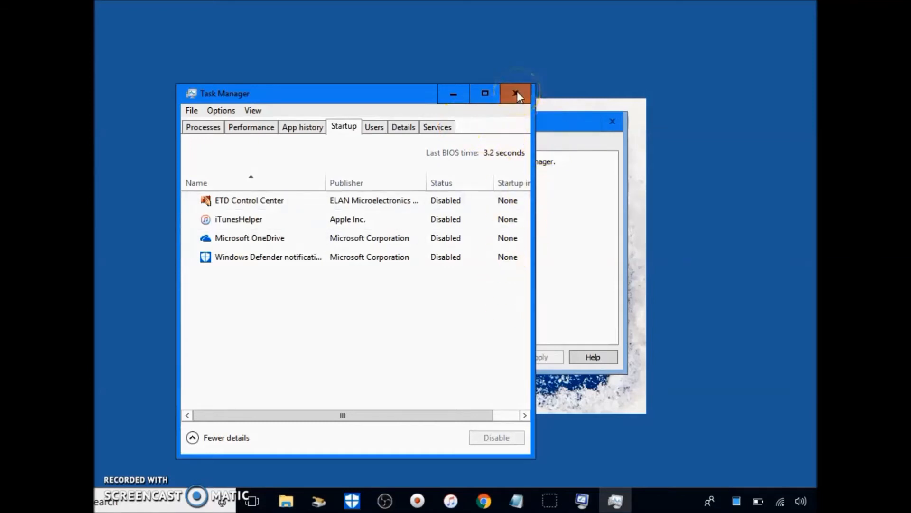
- Close Task Manager and confirm the selective startup changes with OK on the General page
left_click(516, 94)
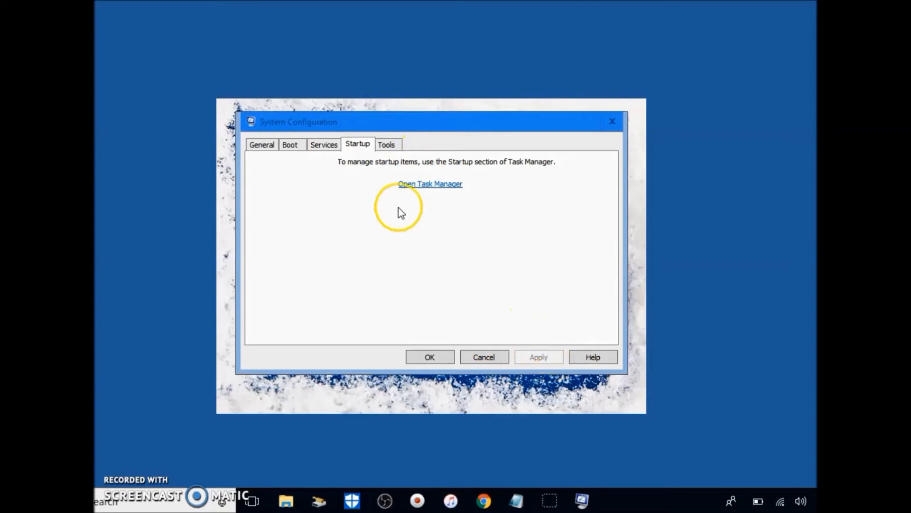
left_click(262, 145)
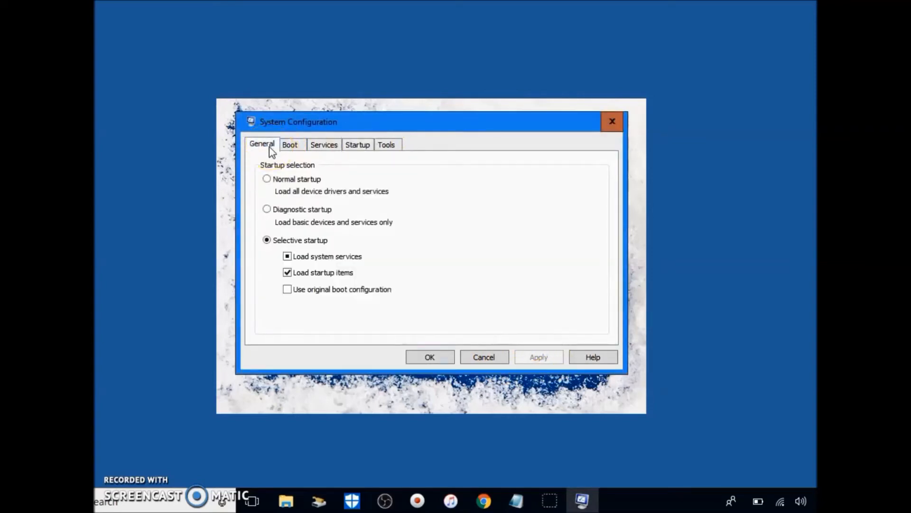
mouse_move(411, 274)
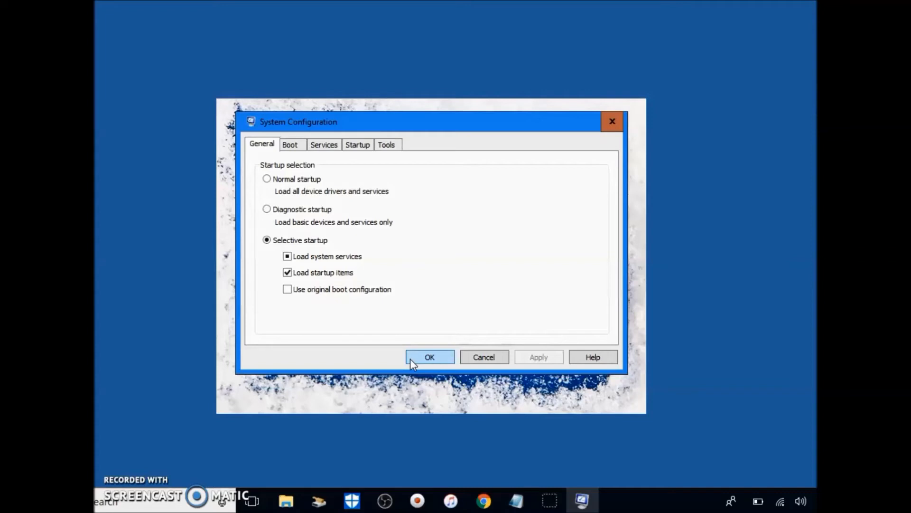
left_click(429, 357)
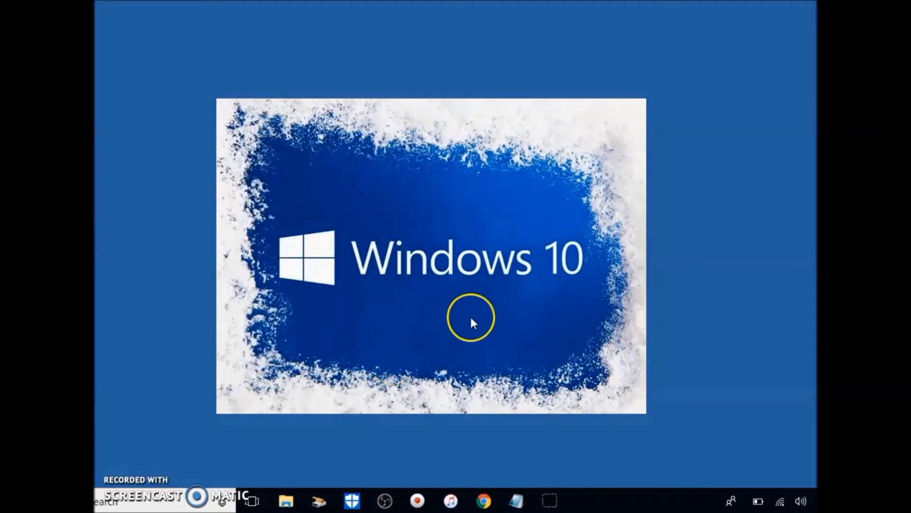
mouse_move(235, 402)
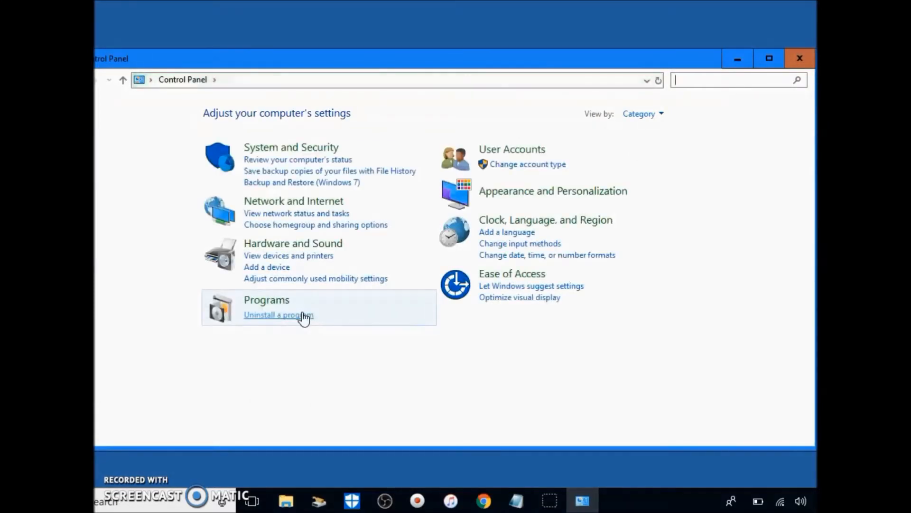
- View Control Panel by Large icons, then switch back to the Category layout
left_click(291, 323)
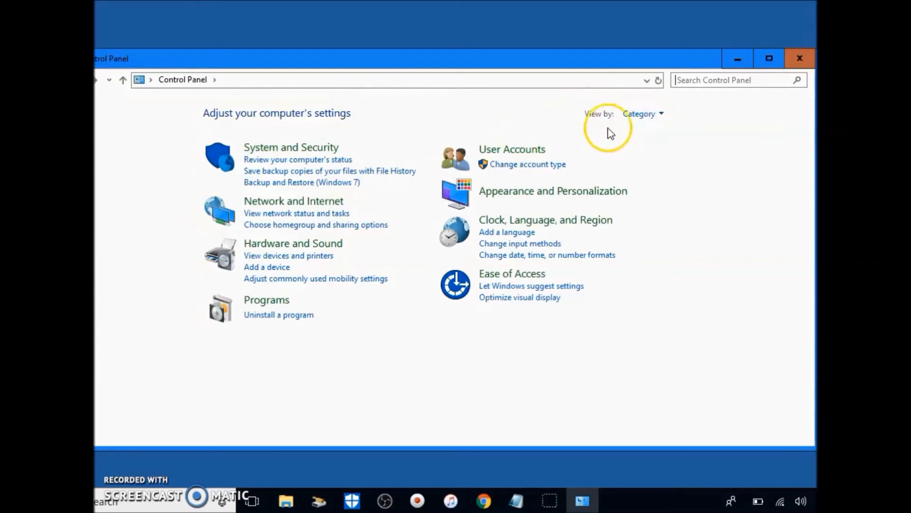
left_click(642, 113)
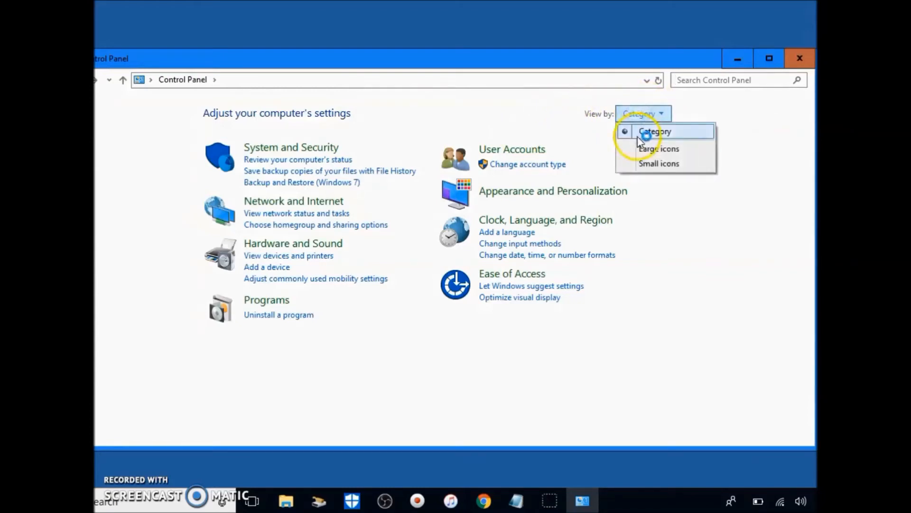
left_click(658, 148)
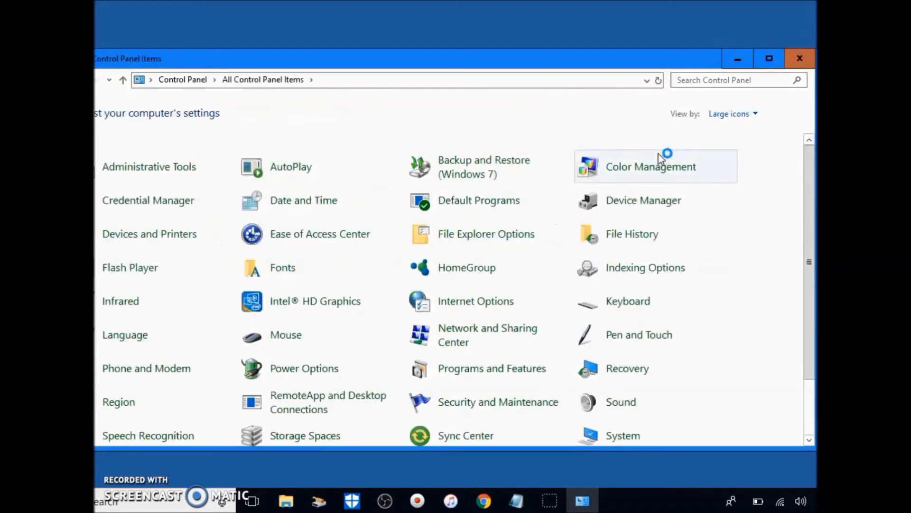
left_click(730, 113)
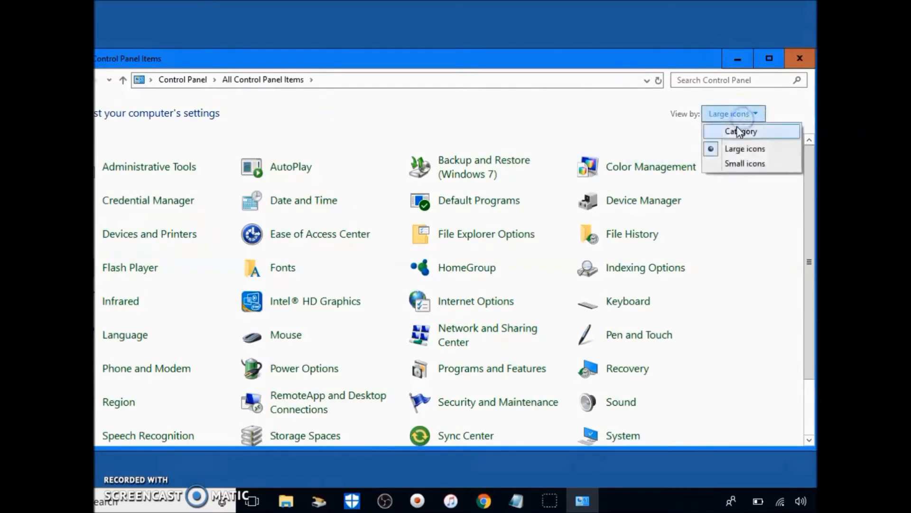
left_click(740, 131)
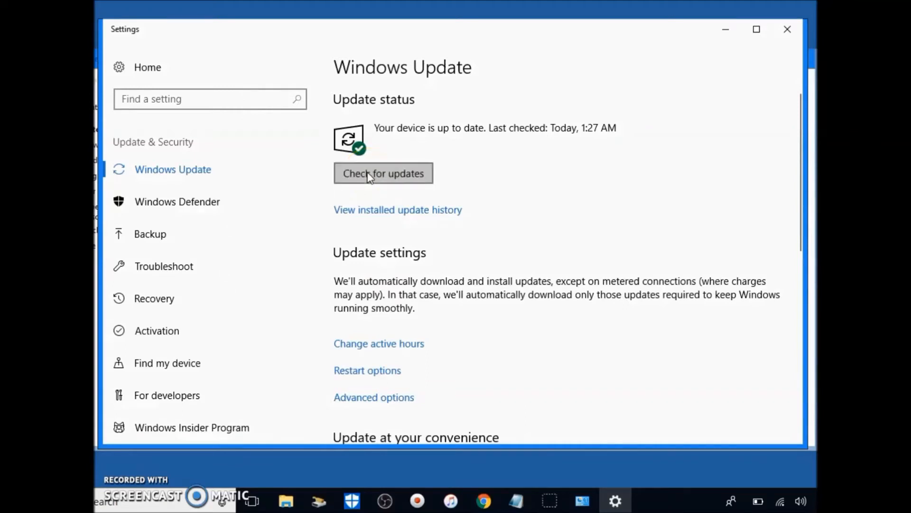
- Start a Windows Update check and search for 'Windows Defender'
left_click(383, 172)
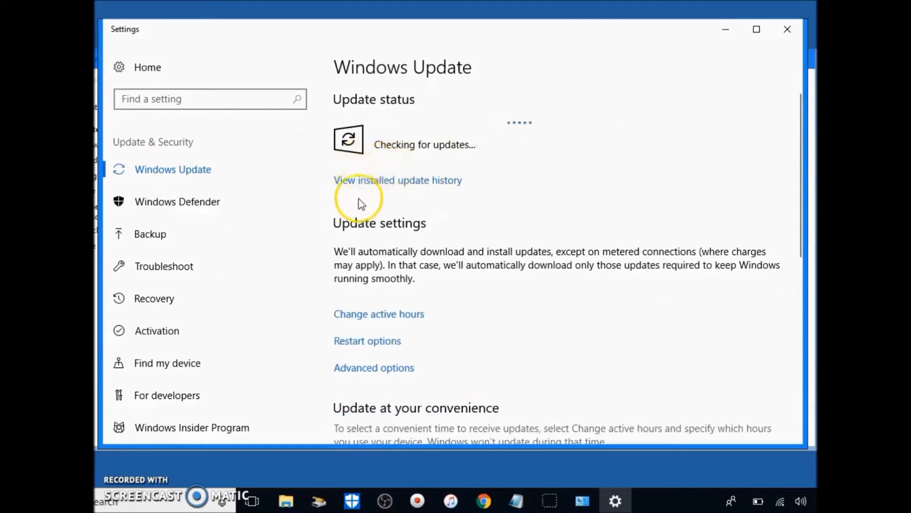
mouse_move(305, 224)
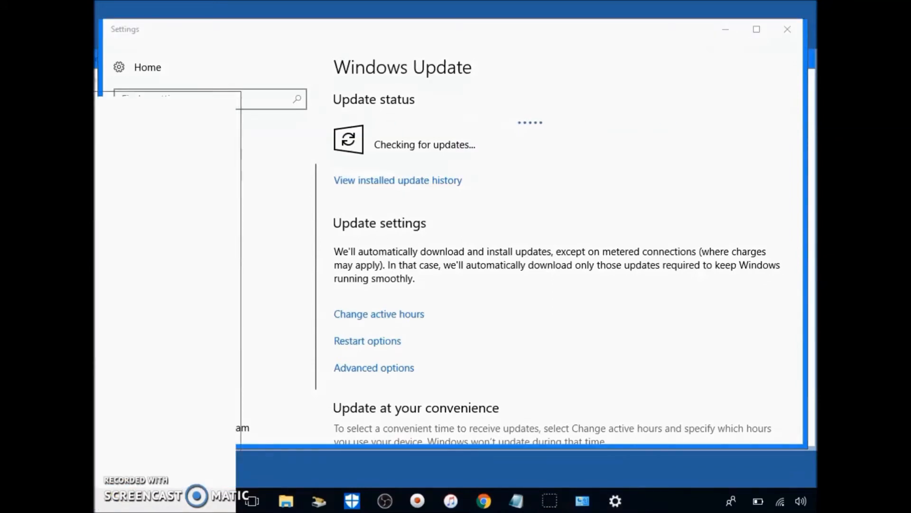
type("Windows Defender")
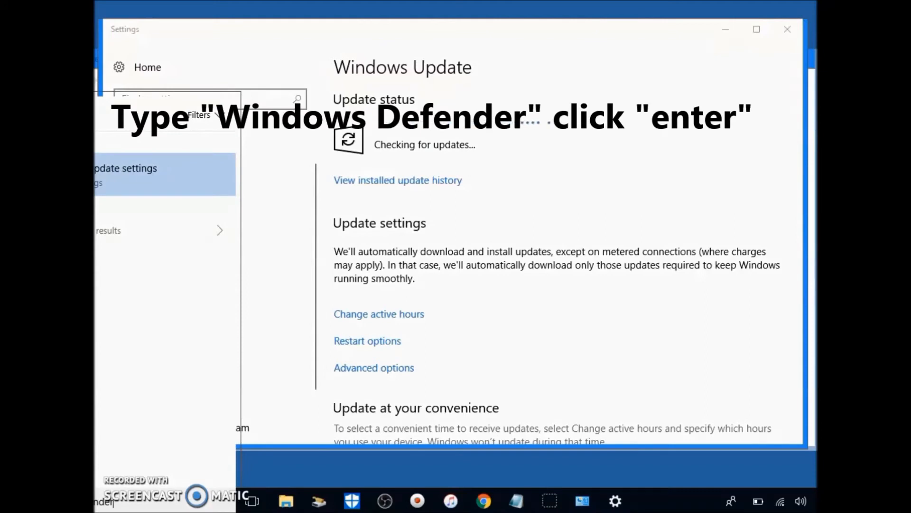
type("Windows Defender")
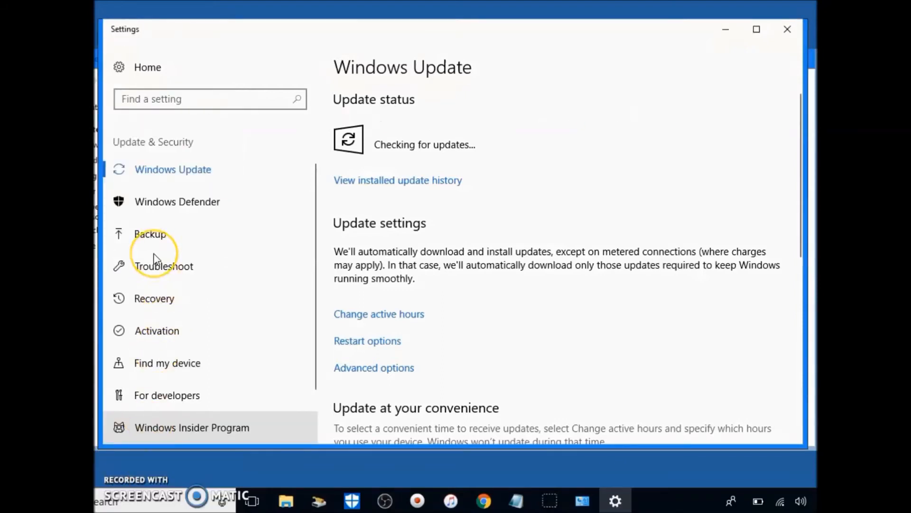
- Open Windows Defender Security Center and run a quick virus scan
left_click(177, 201)
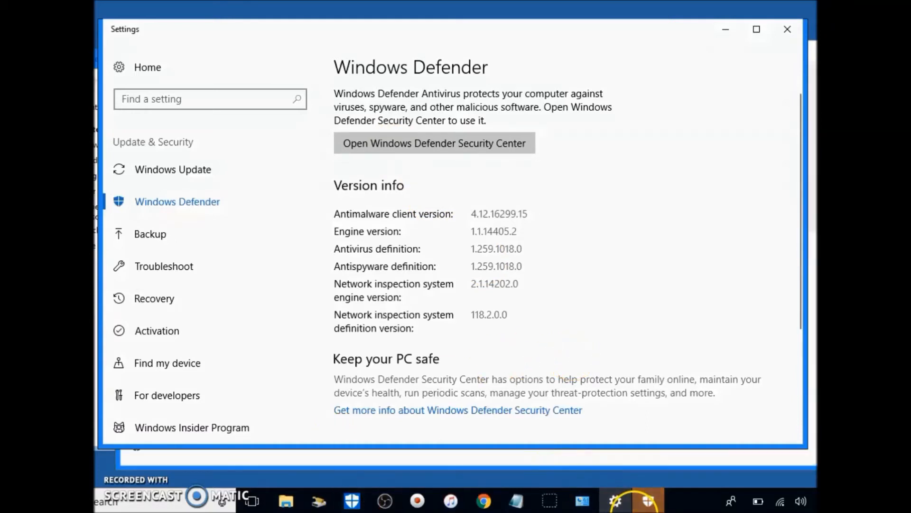
left_click(433, 143)
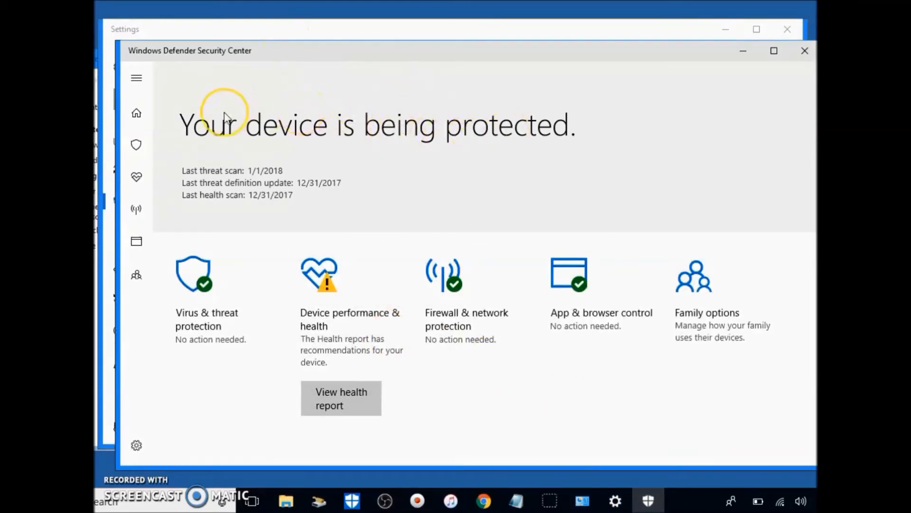
mouse_move(187, 242)
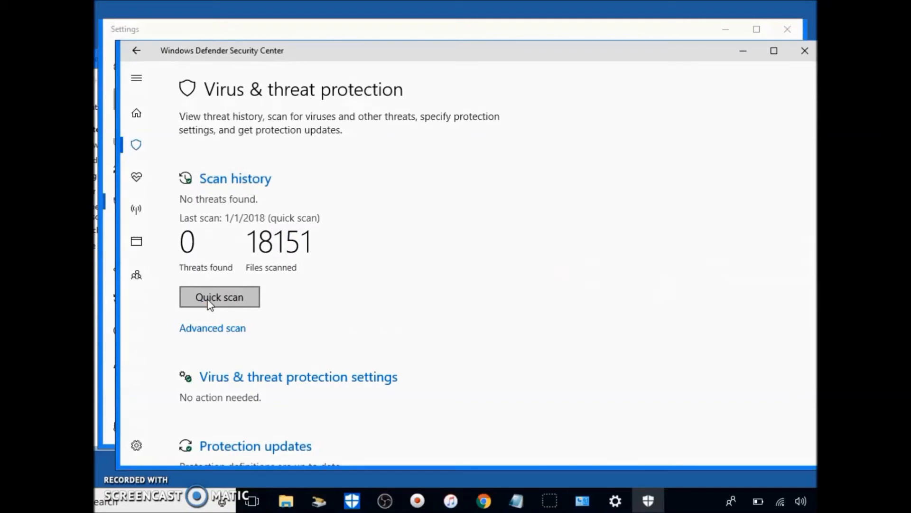
left_click(219, 297)
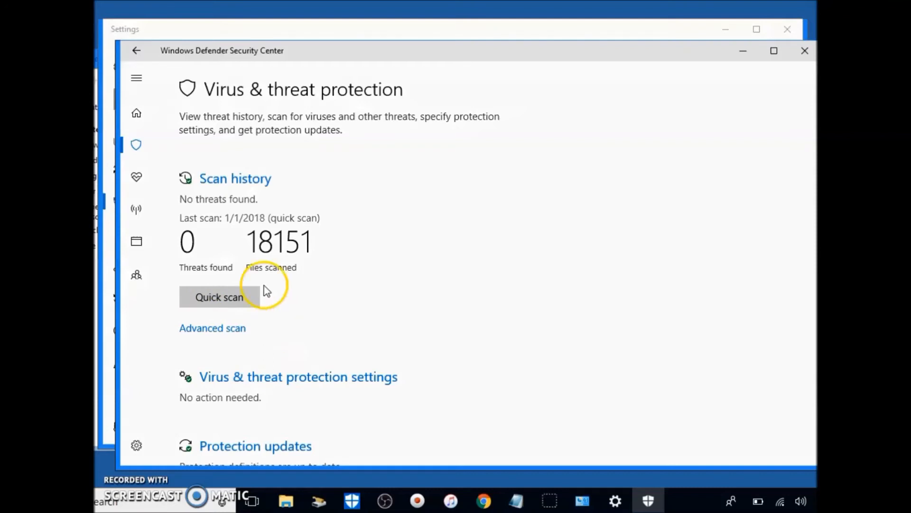
mouse_move(281, 207)
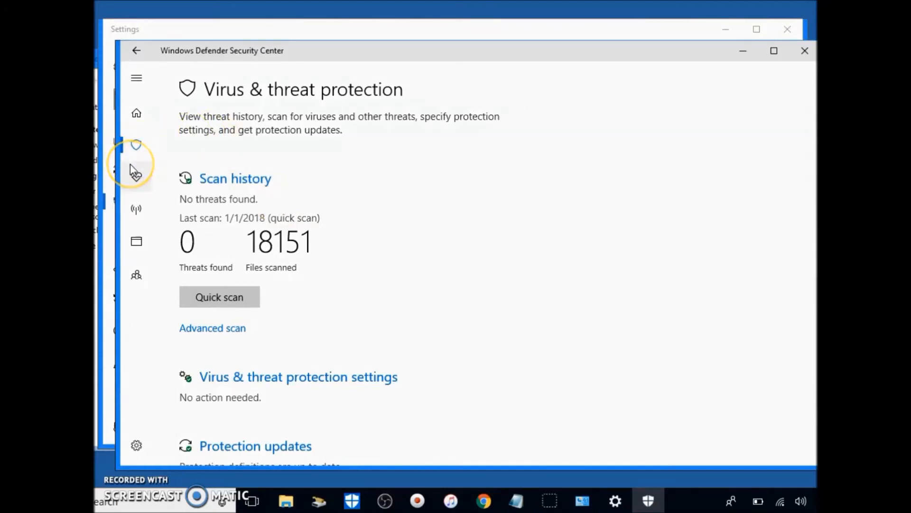
- Review the device health report and virus protection status, then close Settings
left_click(136, 177)
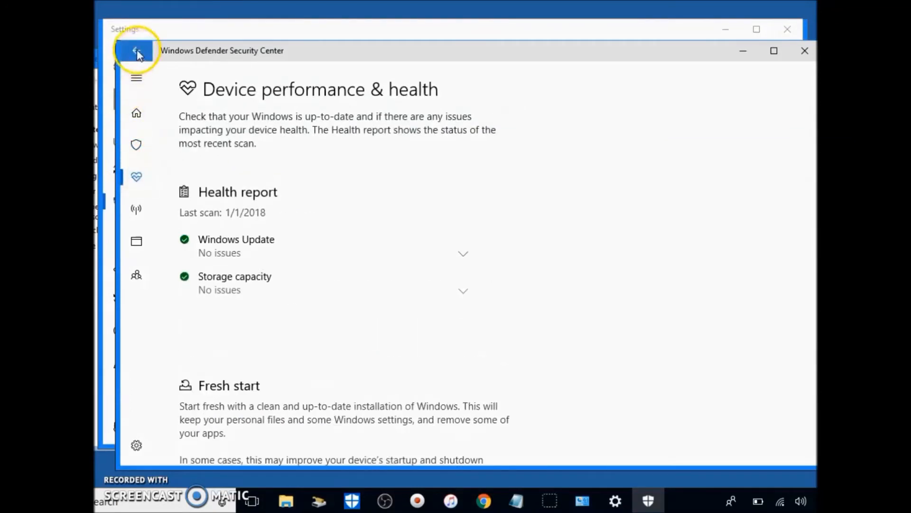
left_click(136, 145)
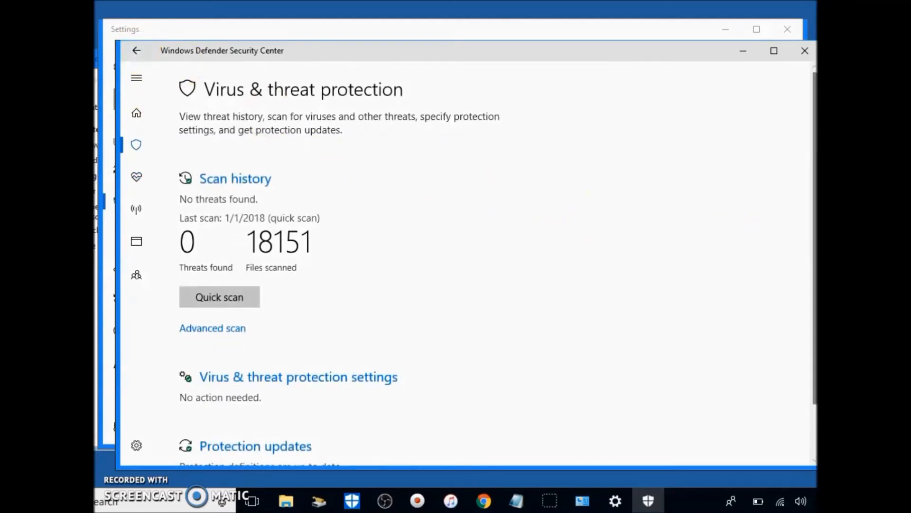
scroll("down", 3)
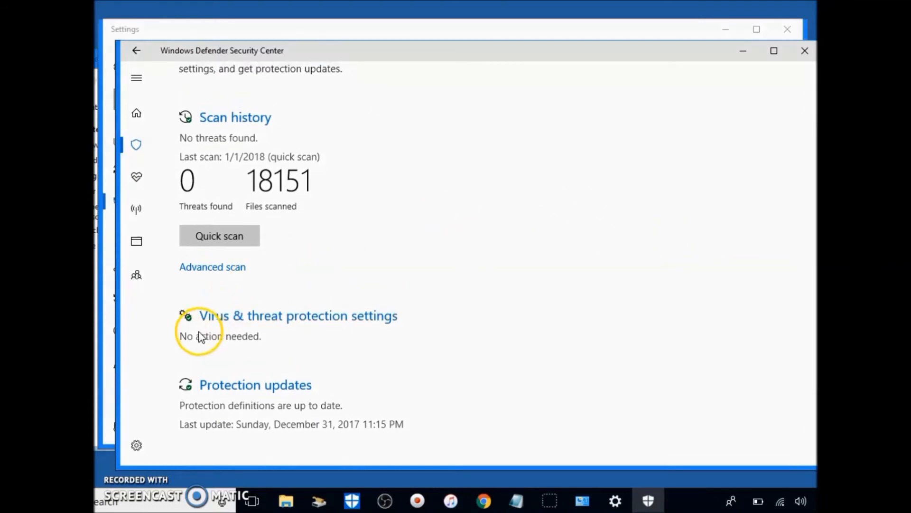
mouse_move(296, 366)
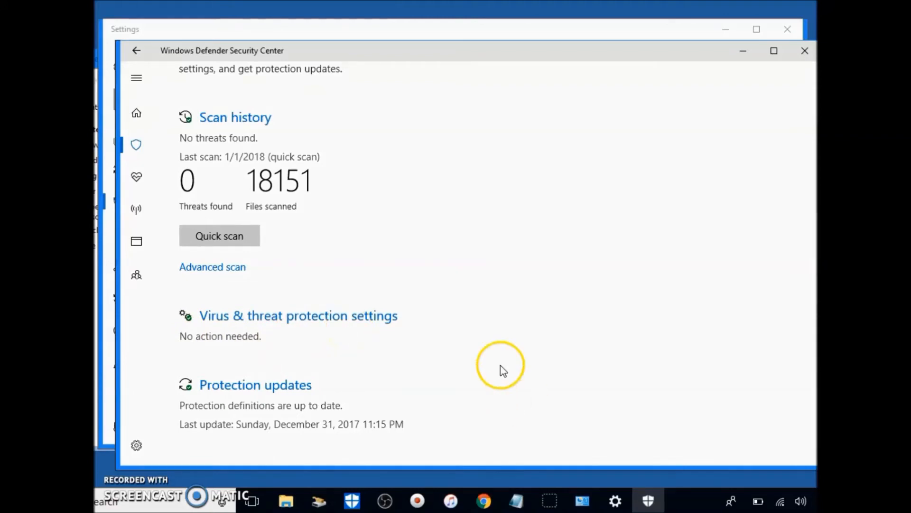
mouse_move(778, 501)
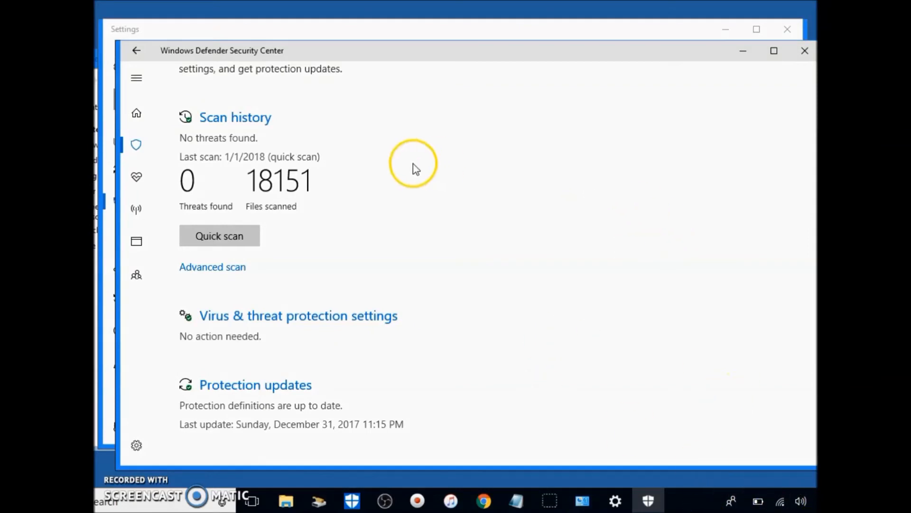
mouse_move(766, 46)
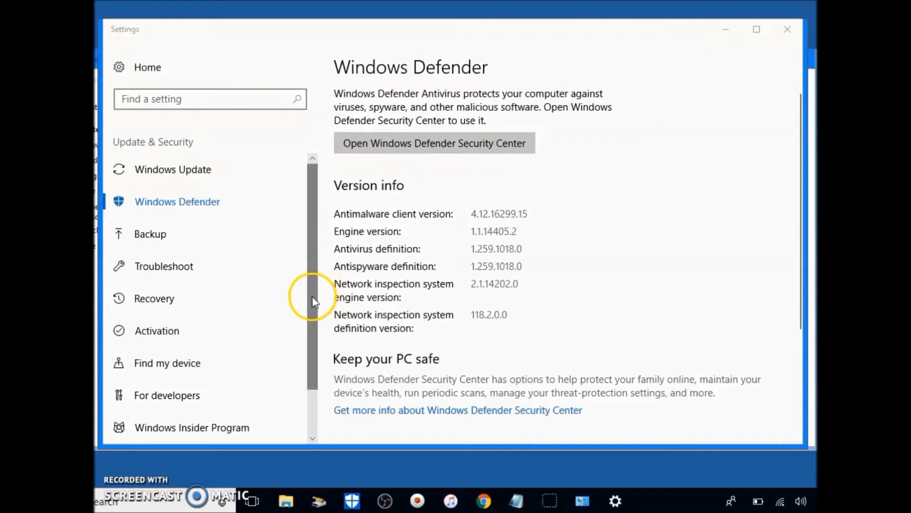
scroll("down", 3)
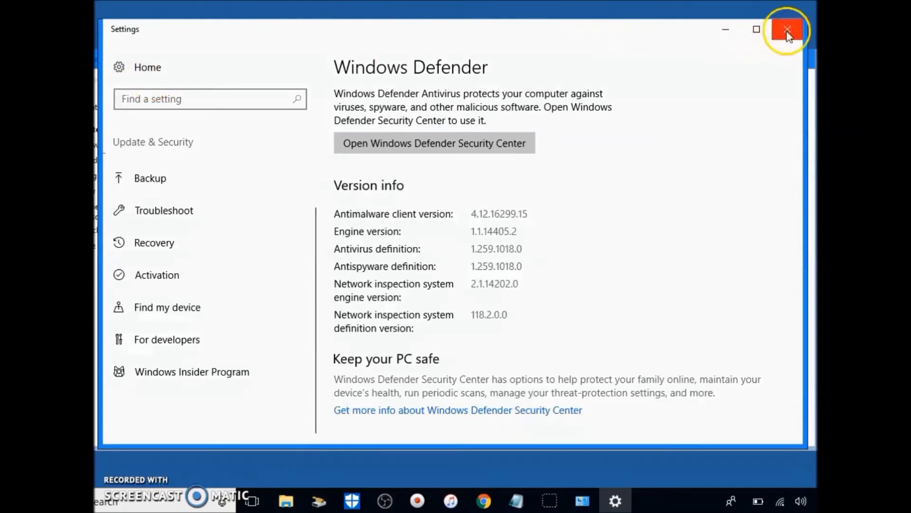
left_click(787, 29)
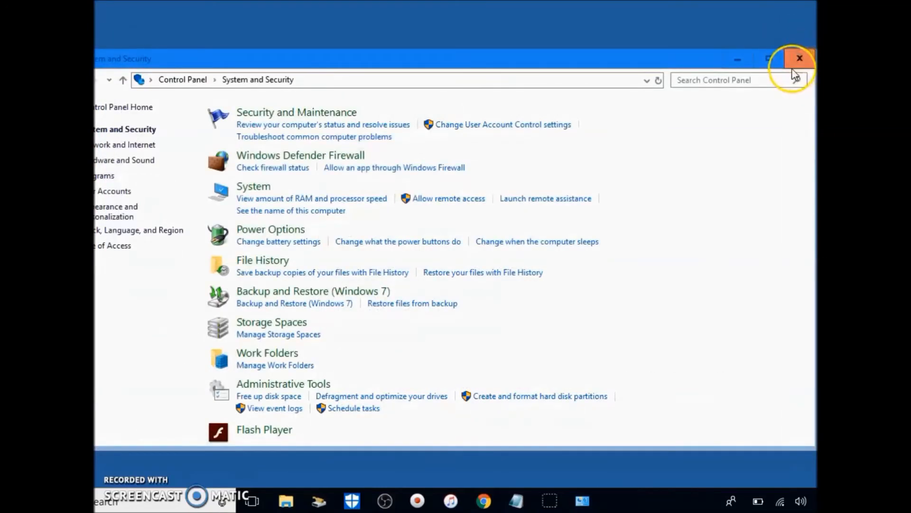
- Close Control Panel and open the High performance plan's settings from Power Options
left_click(800, 57)
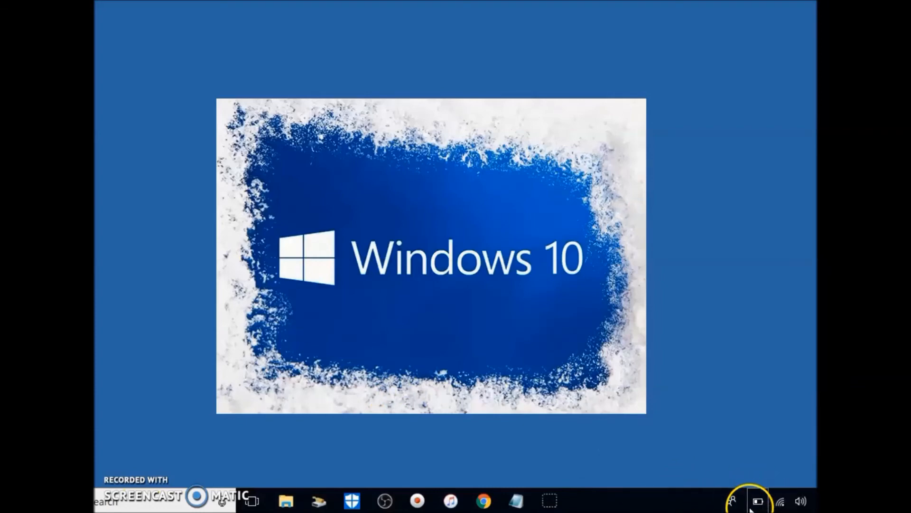
mouse_move(758, 500)
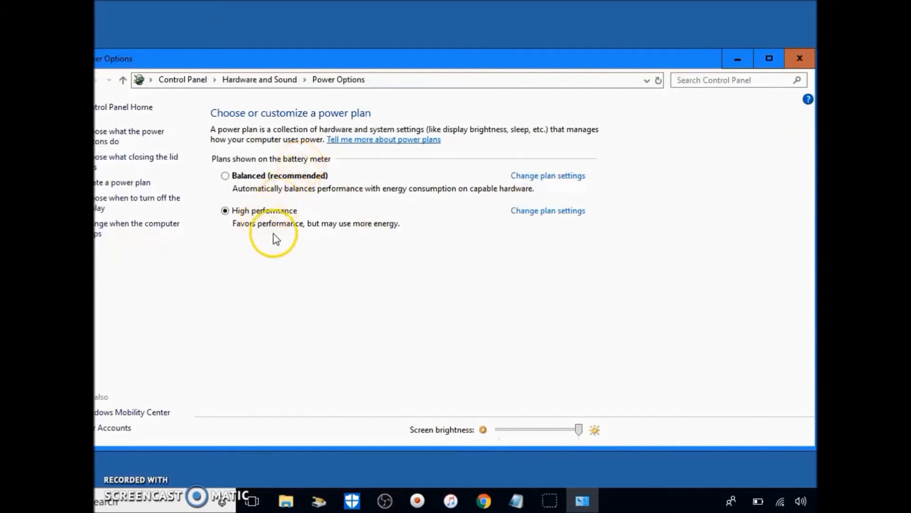
mouse_move(558, 222)
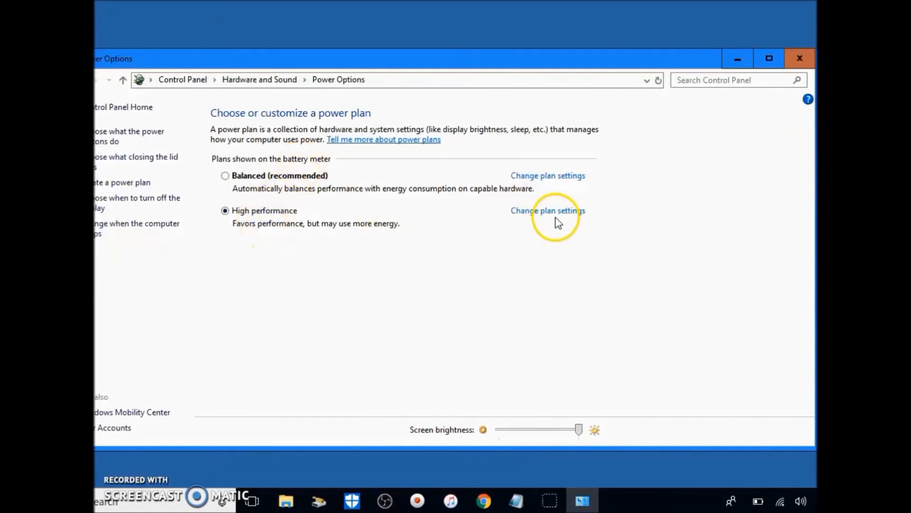
left_click(547, 210)
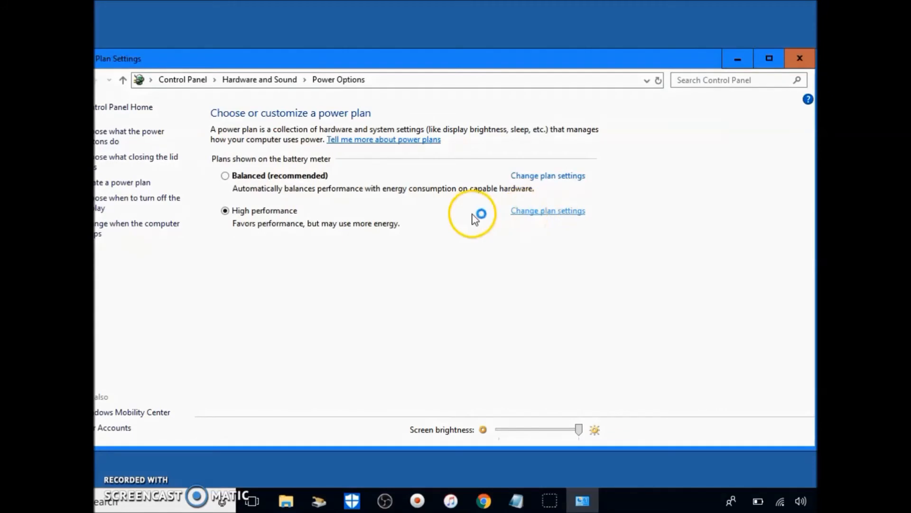
left_click(547, 211)
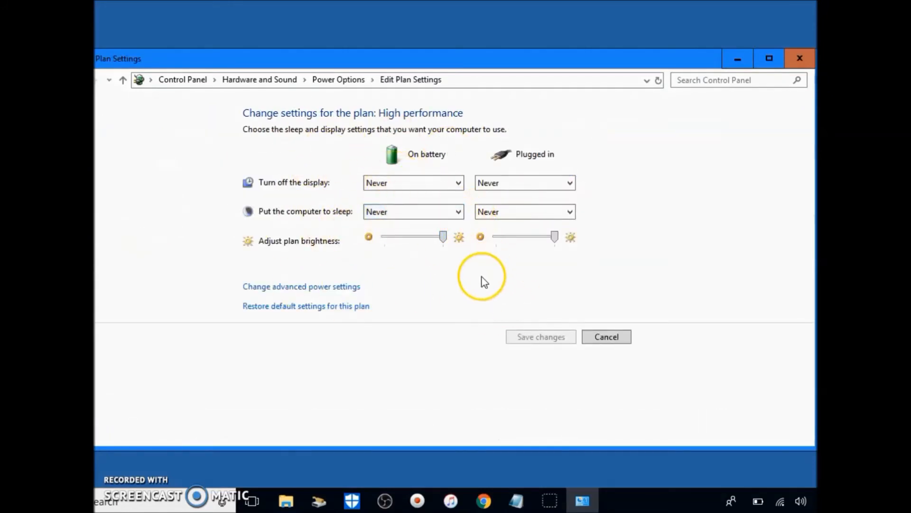
mouse_move(318, 293)
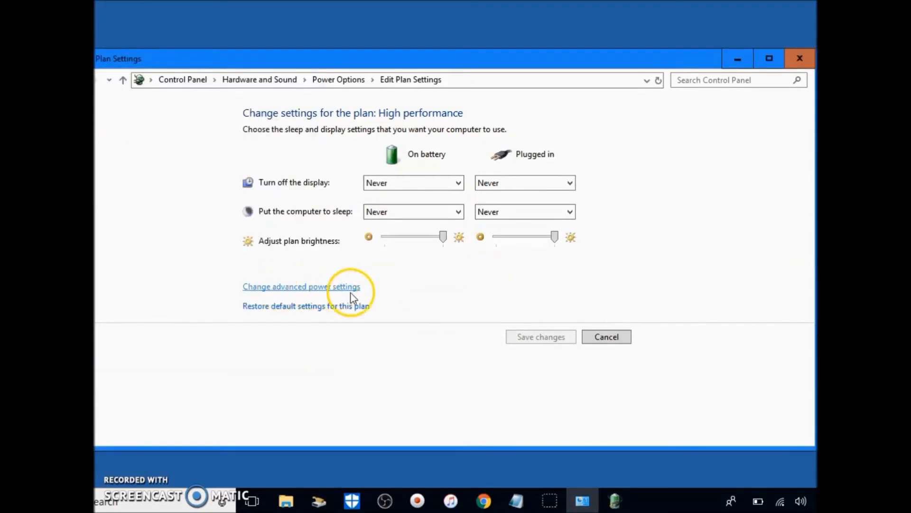
- Review the advanced settings for hard disk and Internet Explorer JavaScript timer frequency
left_click(301, 286)
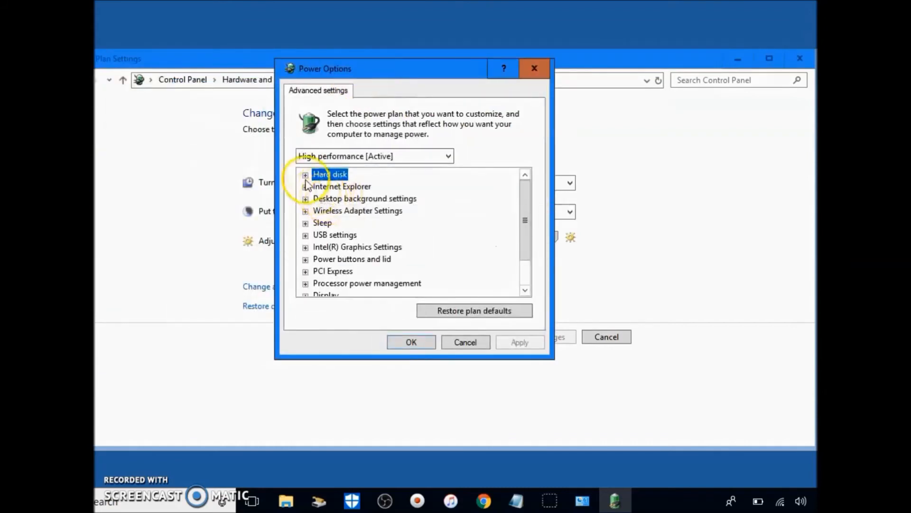
left_click(305, 174)
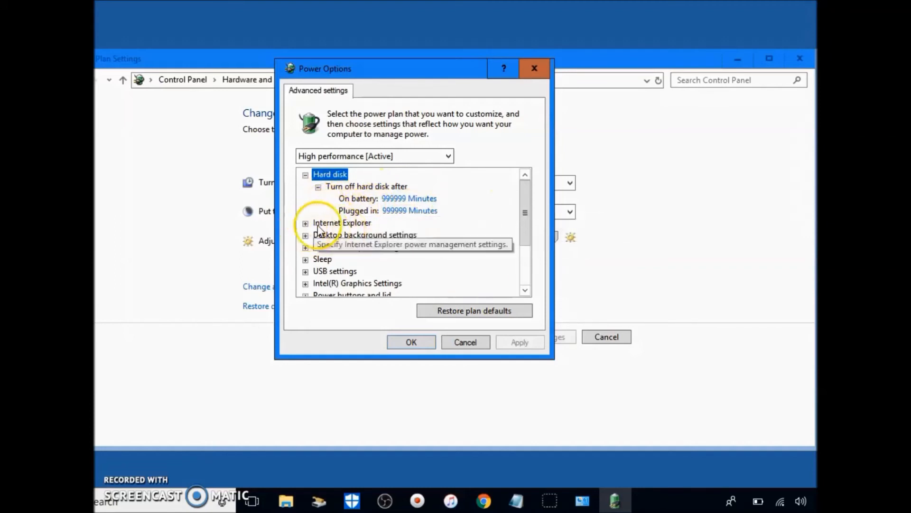
left_click(305, 222)
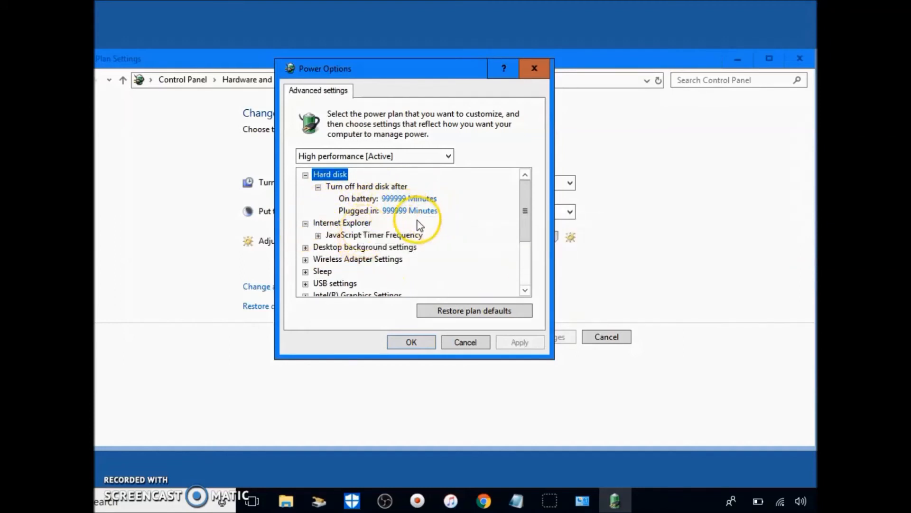
mouse_move(404, 211)
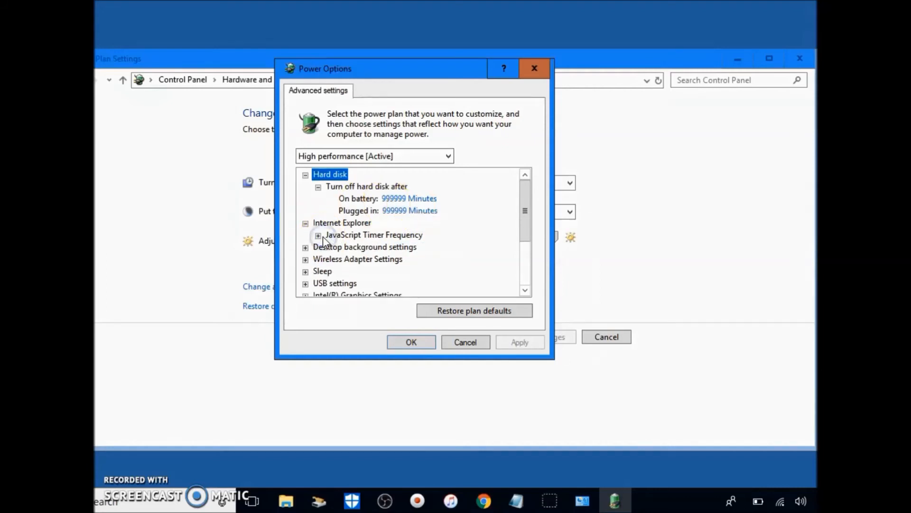
left_click(318, 234)
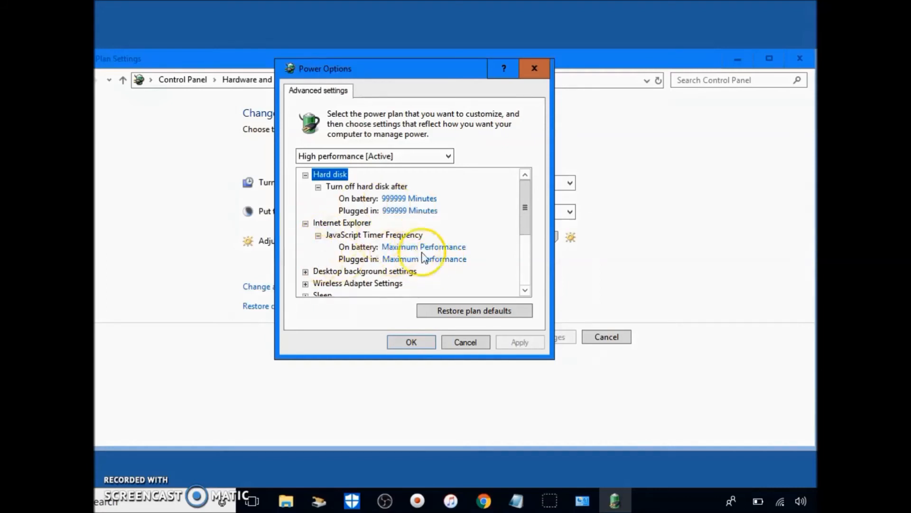
mouse_move(525, 209)
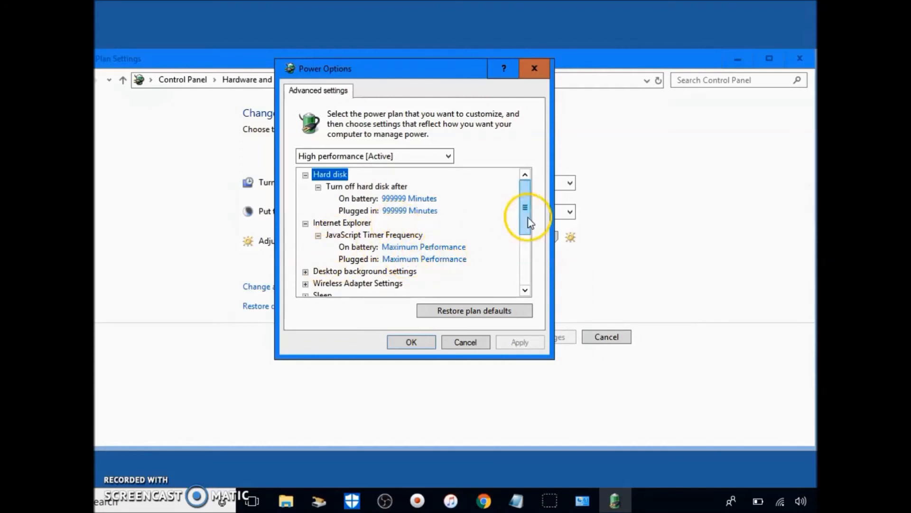
scroll("down", 3)
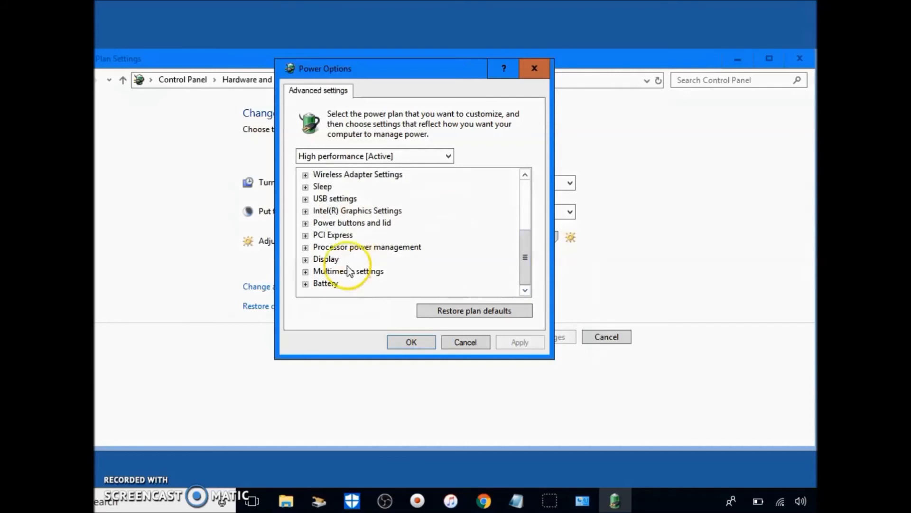
- Verify PCI Express link power management is off and processor states are 100%, then confirm
left_click(305, 234)
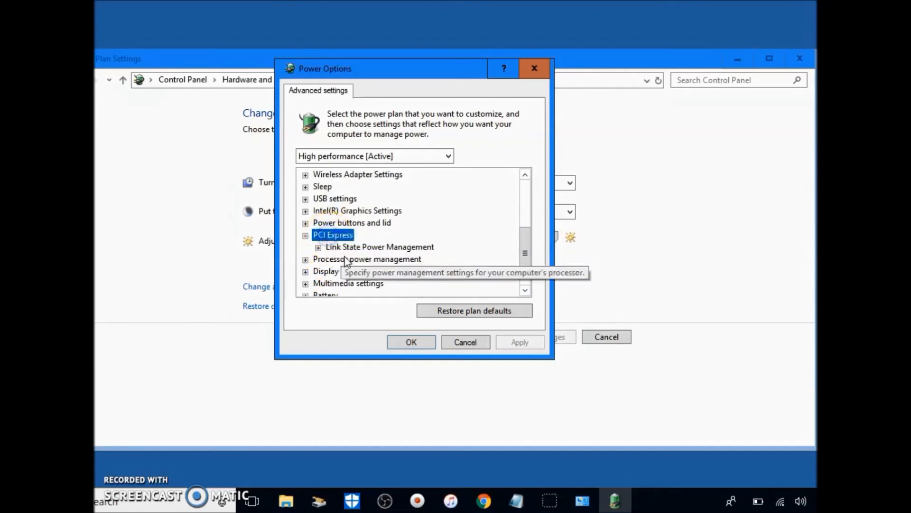
left_click(318, 247)
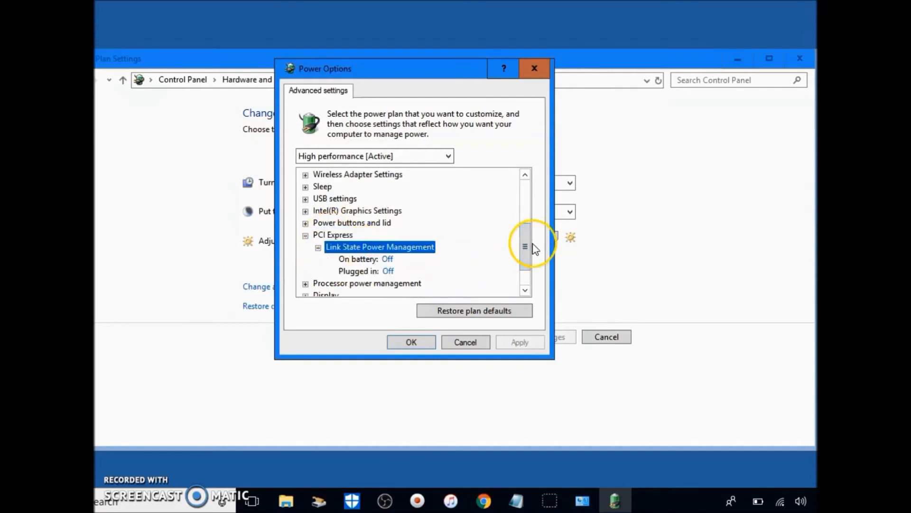
scroll("down", 3)
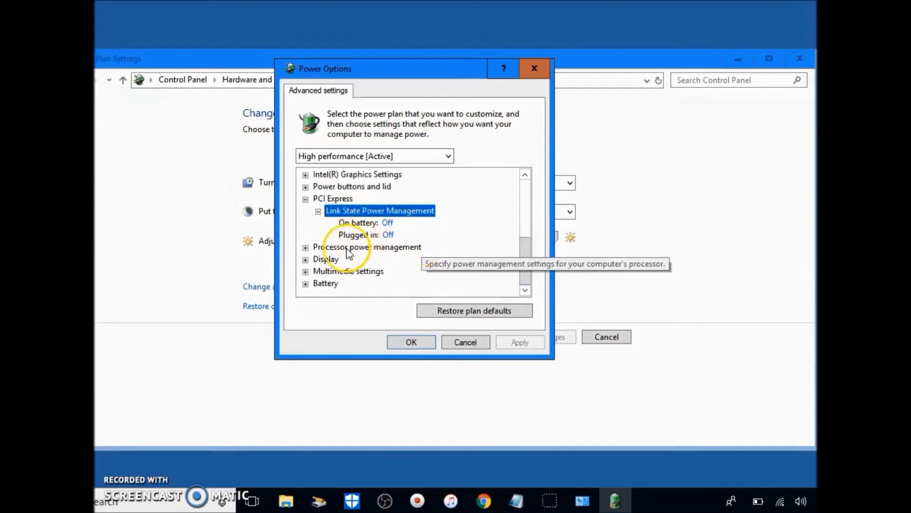
left_click(367, 247)
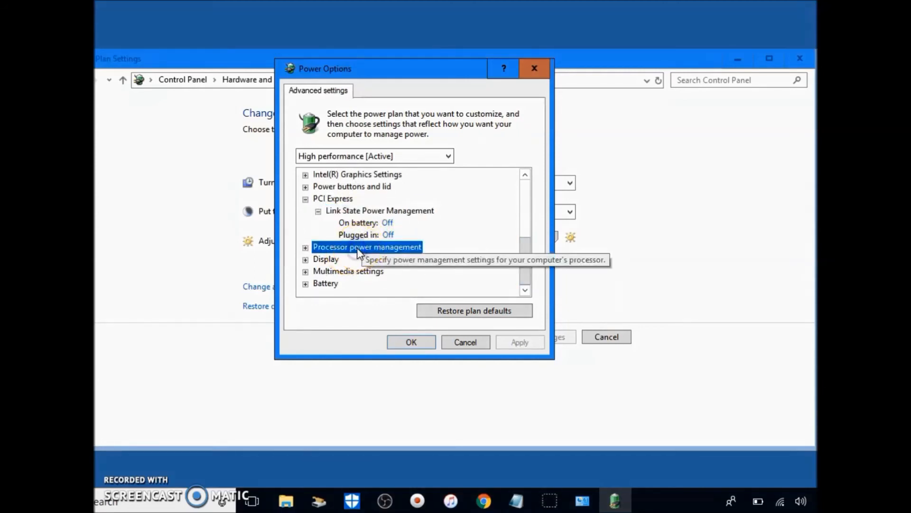
left_click(305, 247)
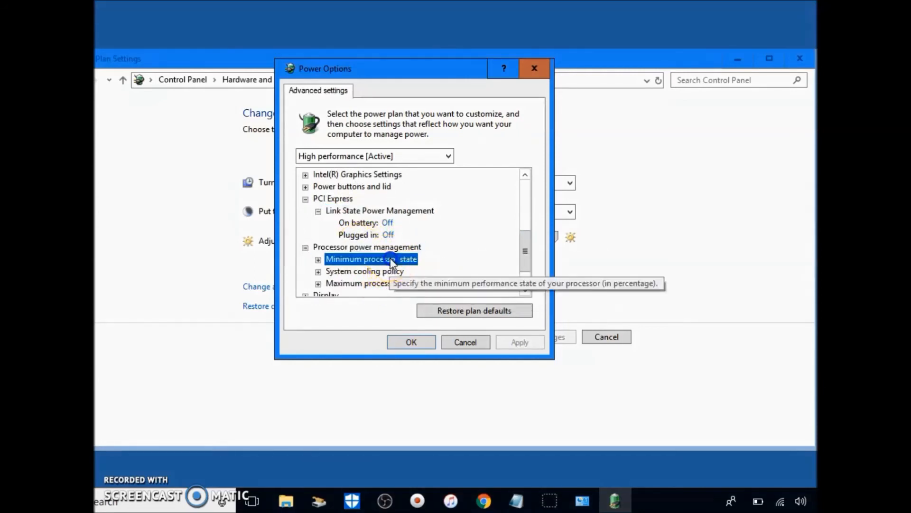
scroll("down", 3)
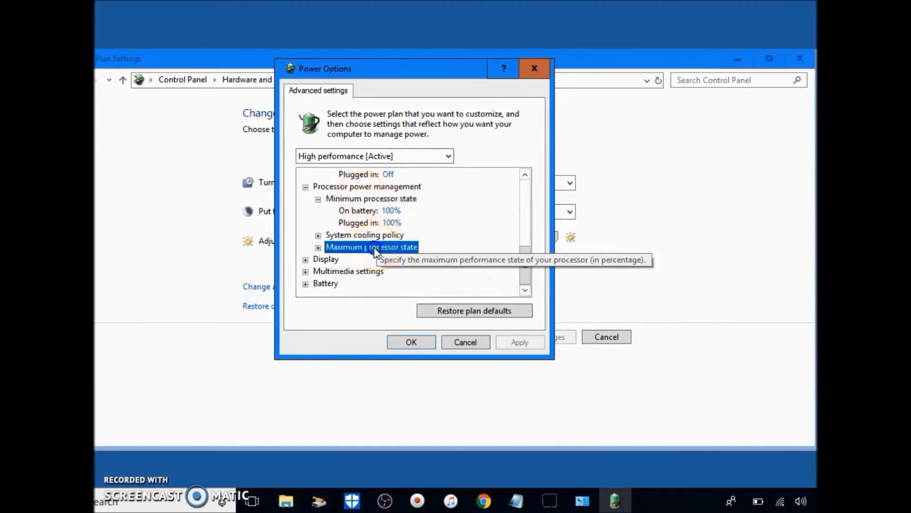
left_click(318, 247)
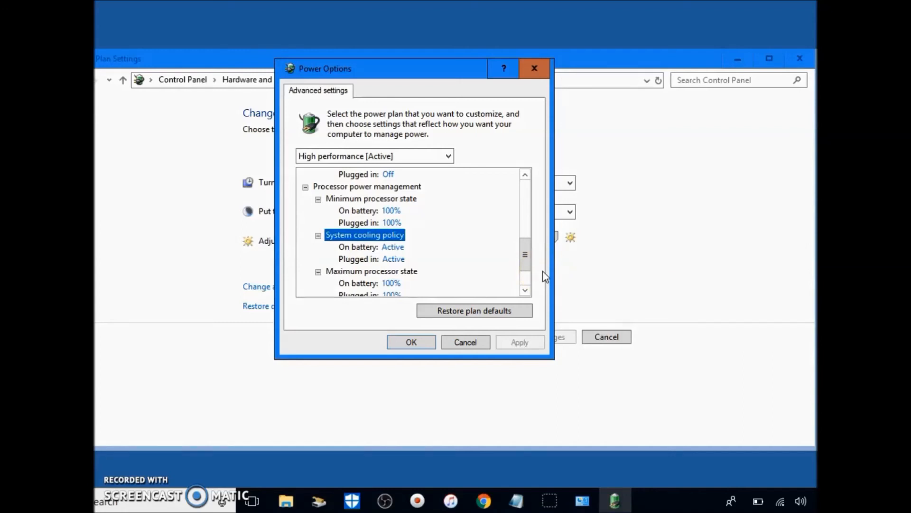
mouse_move(476, 262)
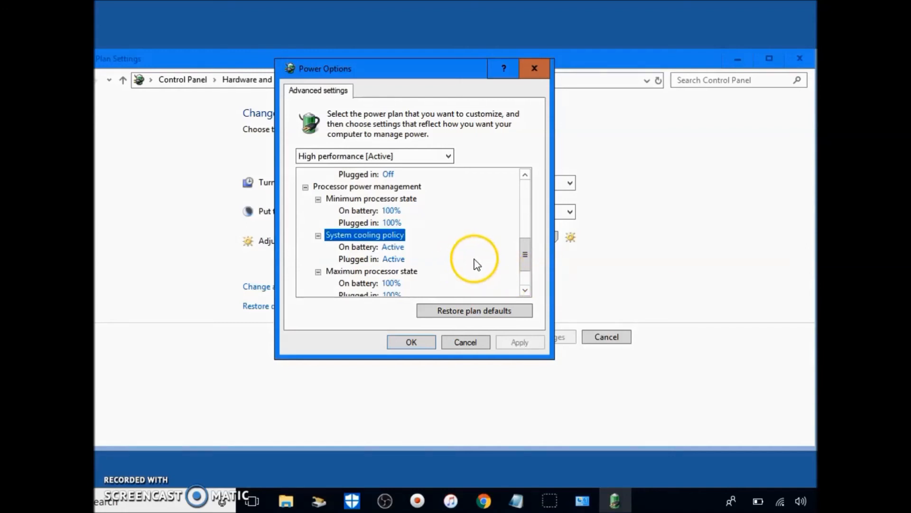
left_click(411, 341)
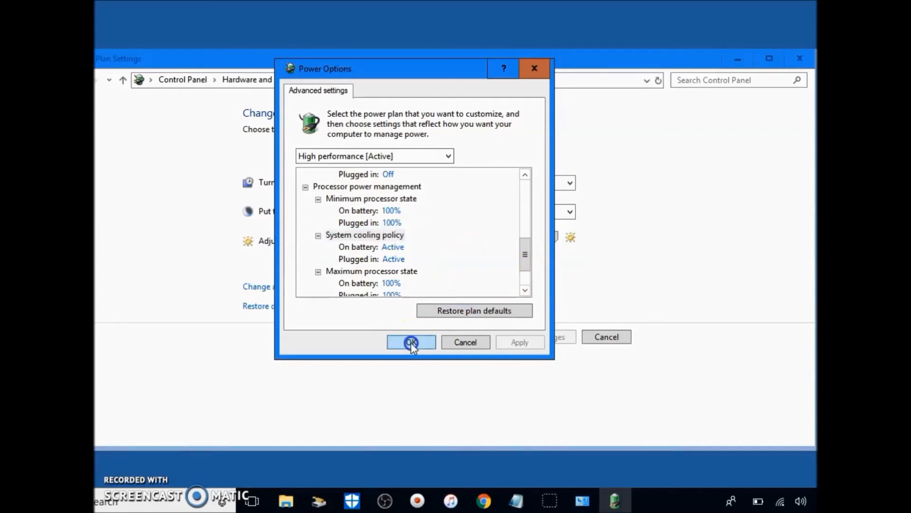
- Return to Control Panel home, enter System and Security and launch Free up disk space
left_click(410, 342)
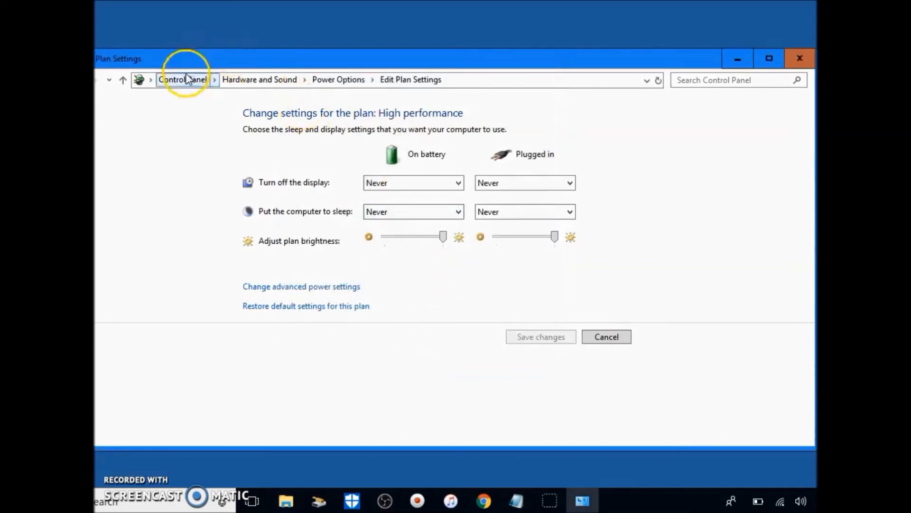
left_click(182, 80)
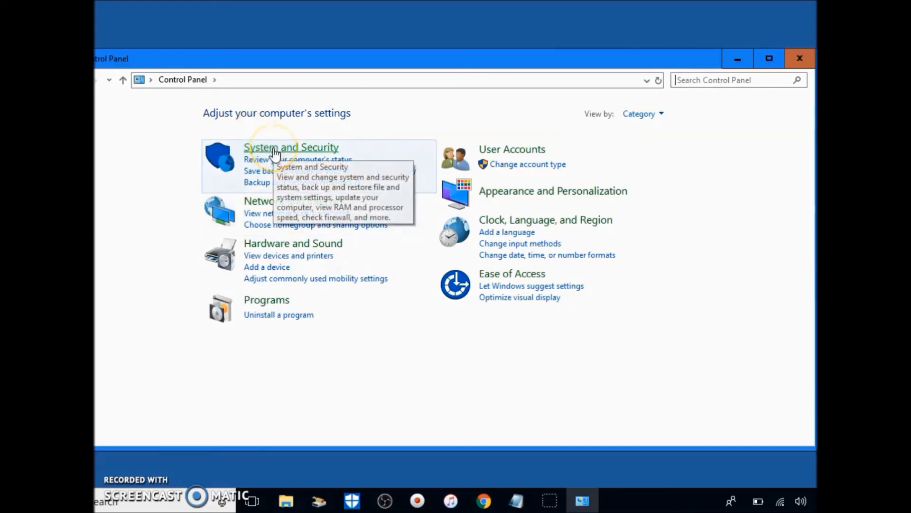
left_click(290, 147)
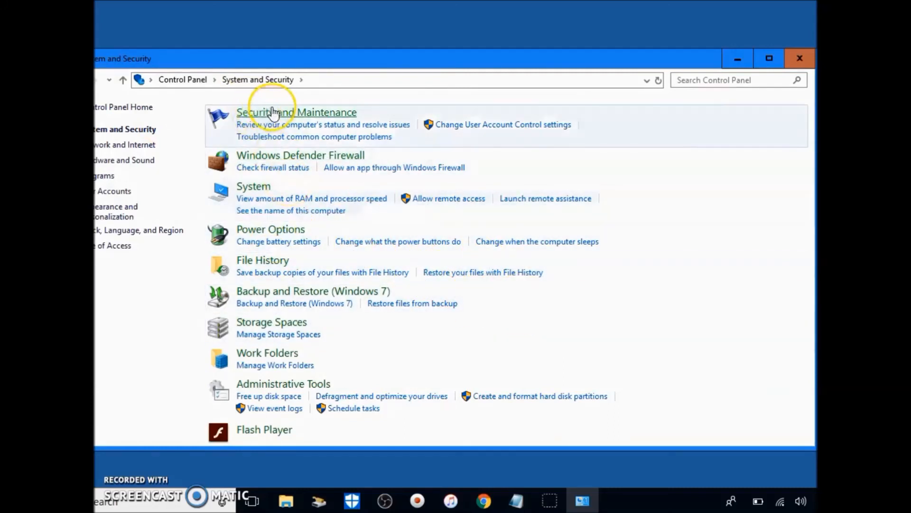
mouse_move(298, 388)
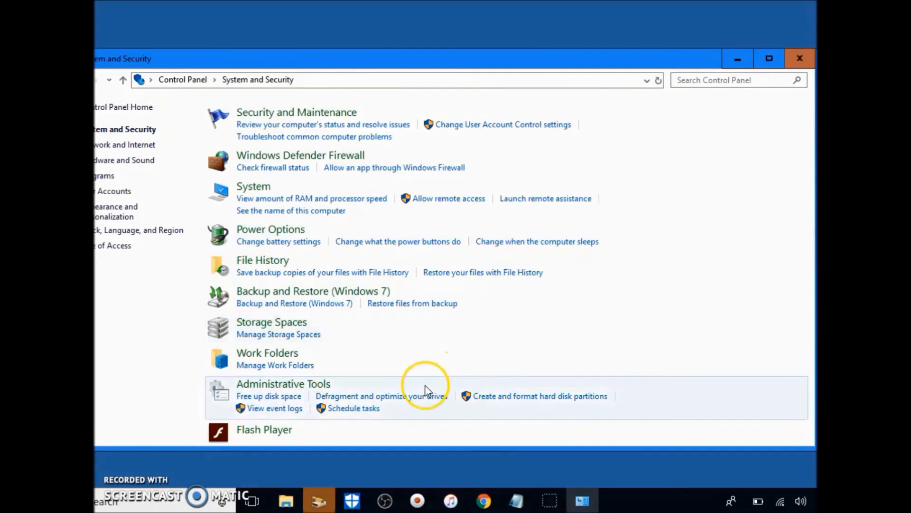
left_click(269, 396)
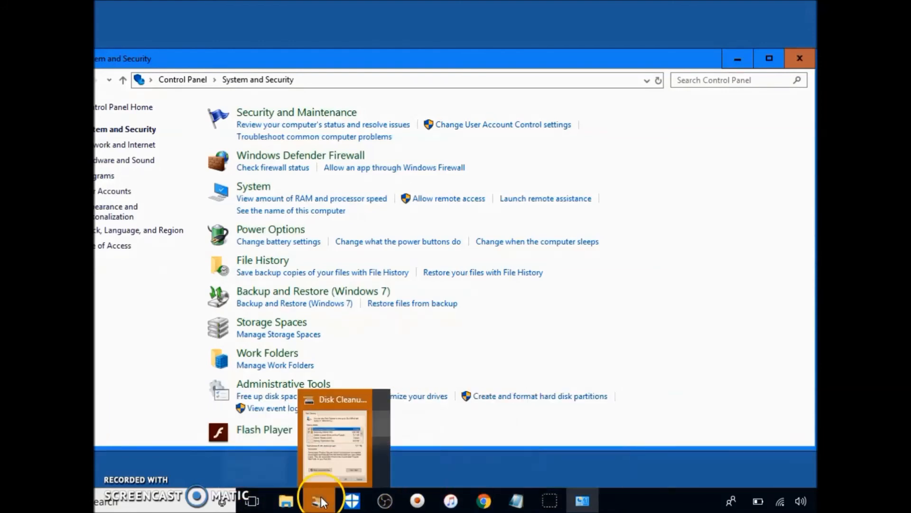
- Mark Delivery Optimization Files and DirectX Shader Cache for deletion in Disk Cleanup
left_click(320, 501)
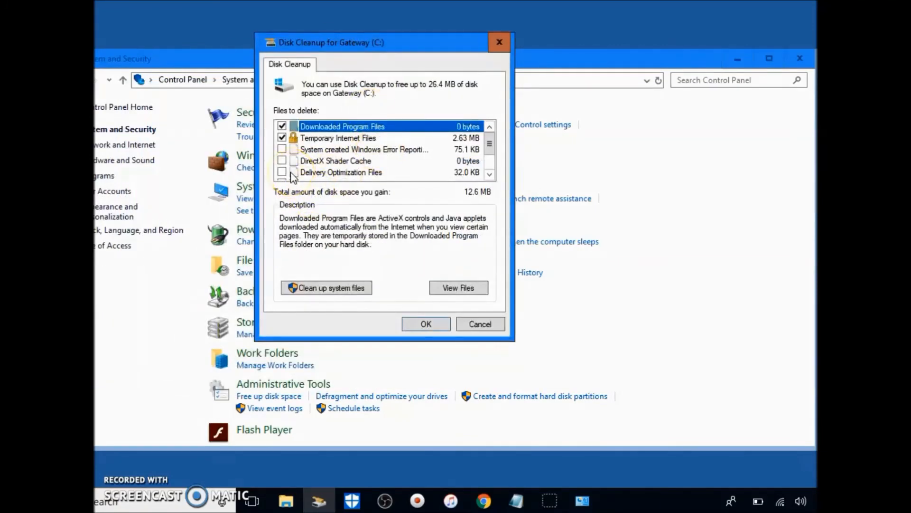
left_click(282, 172)
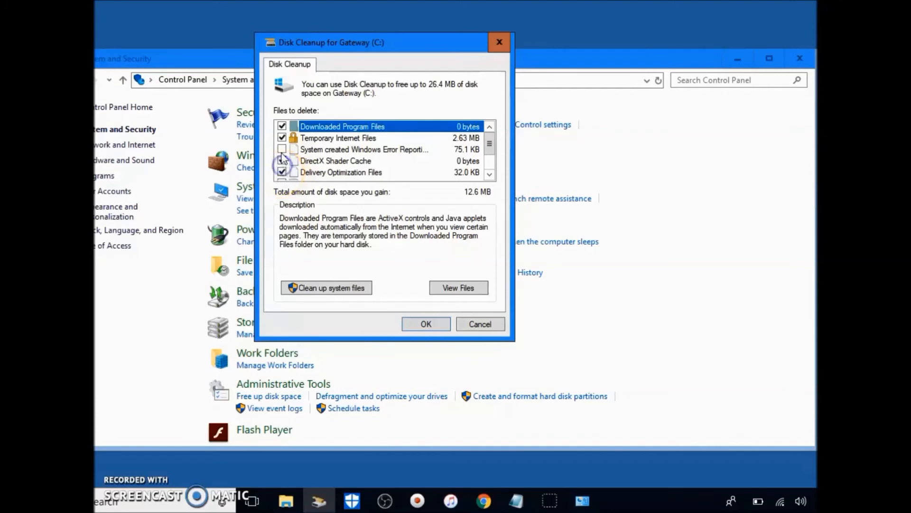
left_click(281, 161)
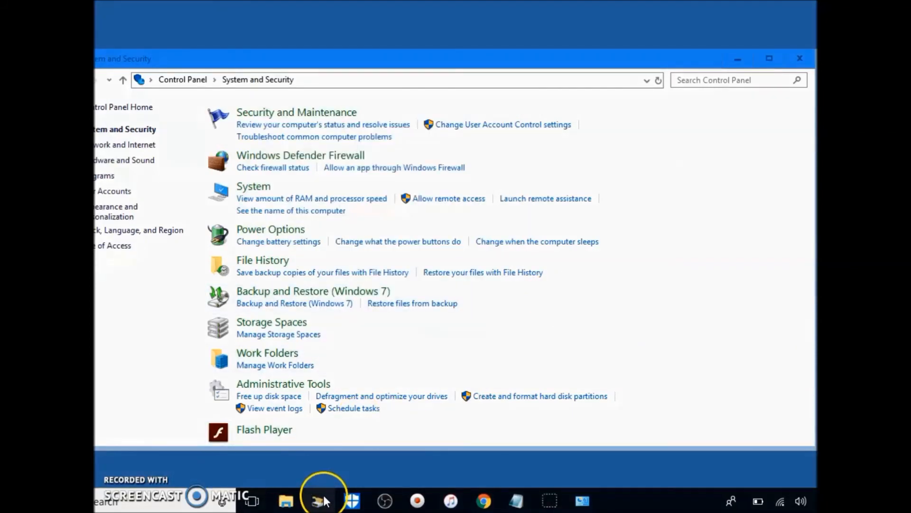
mouse_move(456, 361)
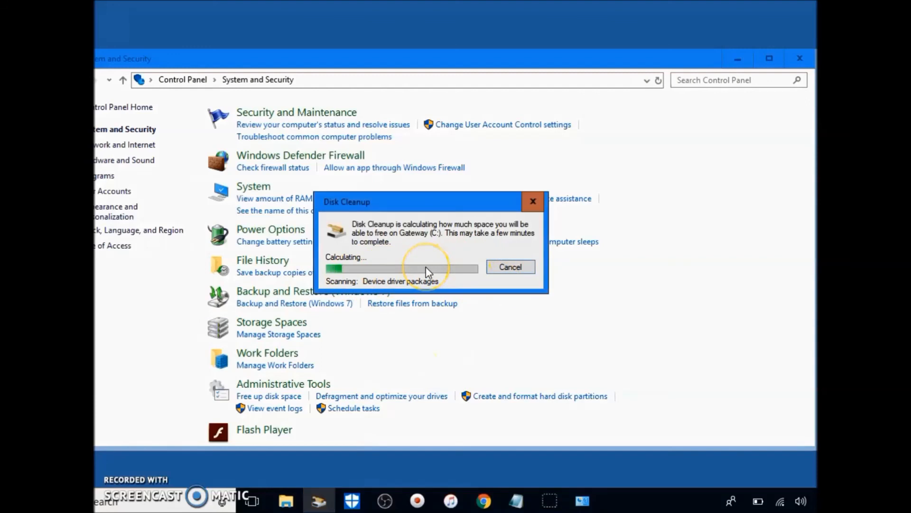
mouse_move(317, 437)
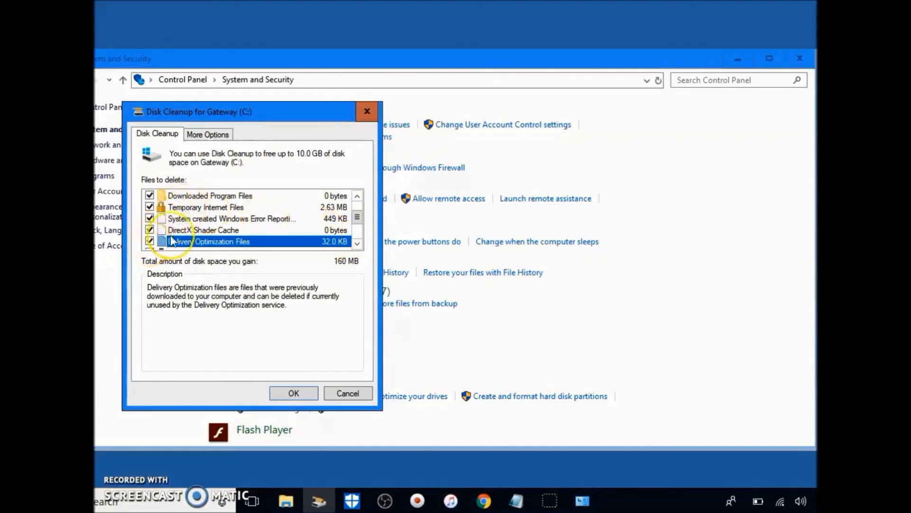
- Keep all categories marked after the system-file scan and start deleting the 10.0 GB
left_click(357, 243)
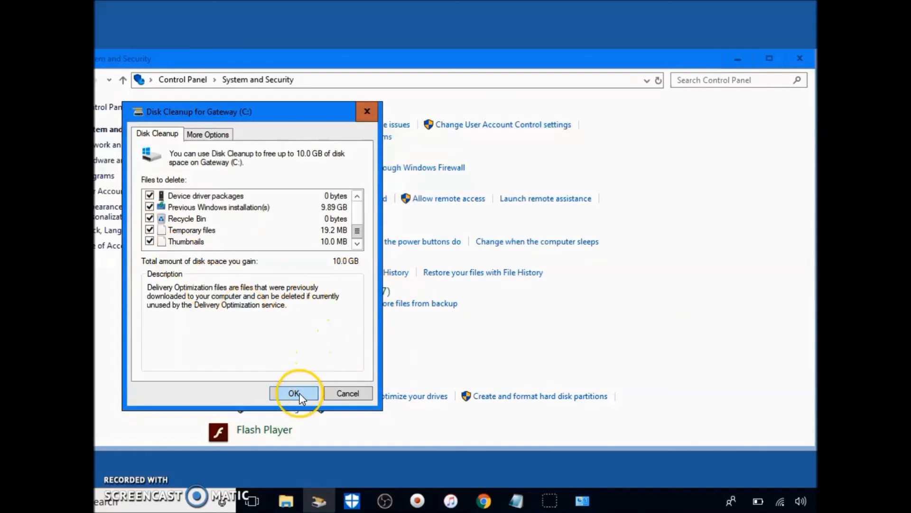
left_click(298, 393)
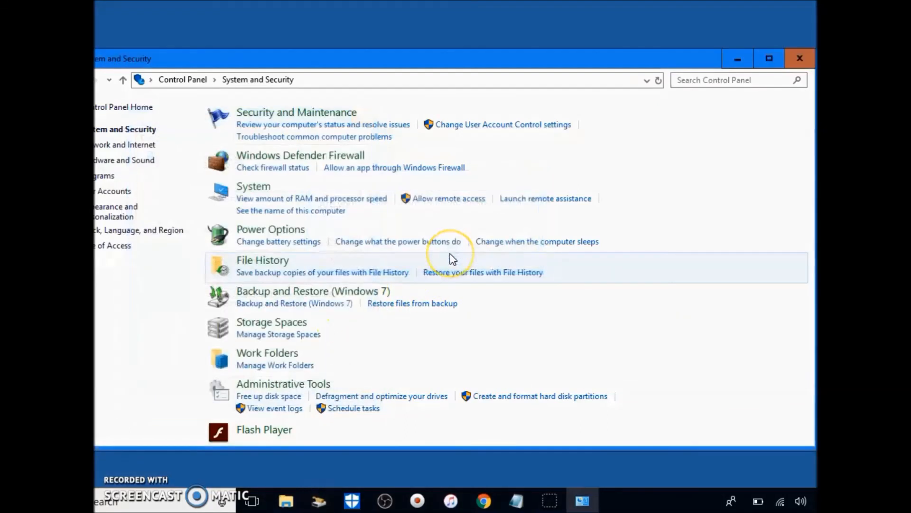